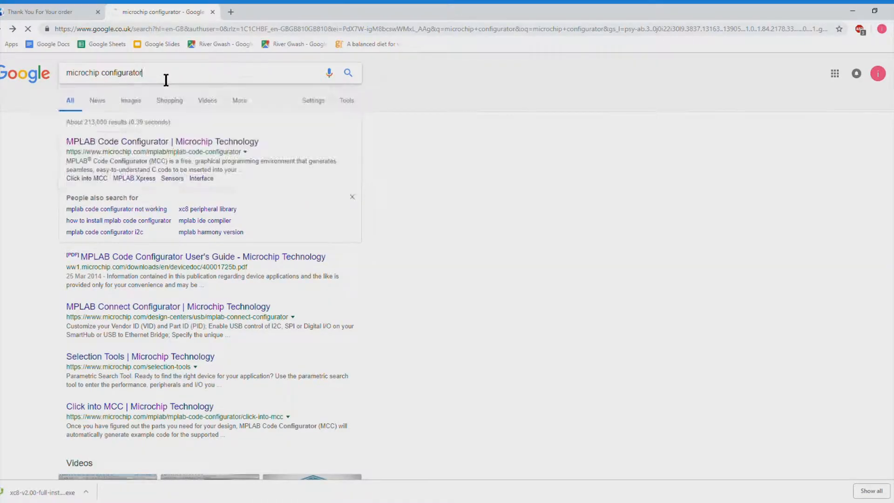
Open the 'MPLAB Code Configurator | Microchip Technology' result and scroll to 'Three Ways to Get MCC'.
click(352, 196)
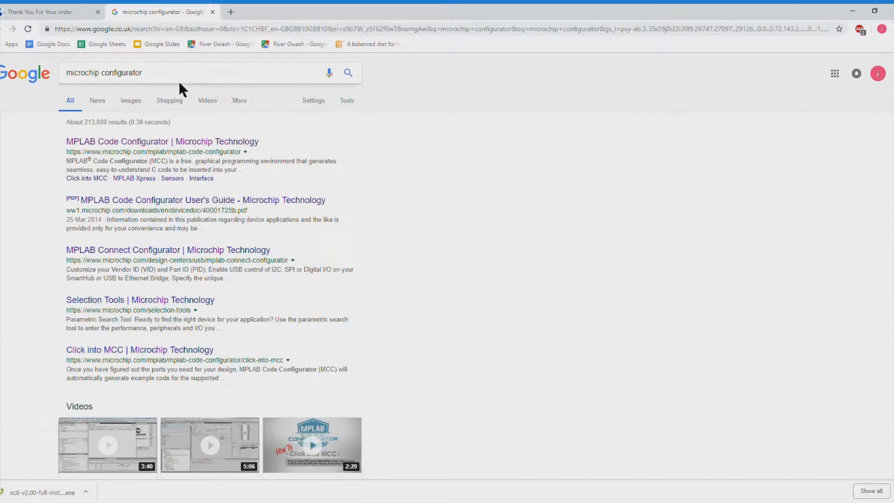
mouse_move(190, 151)
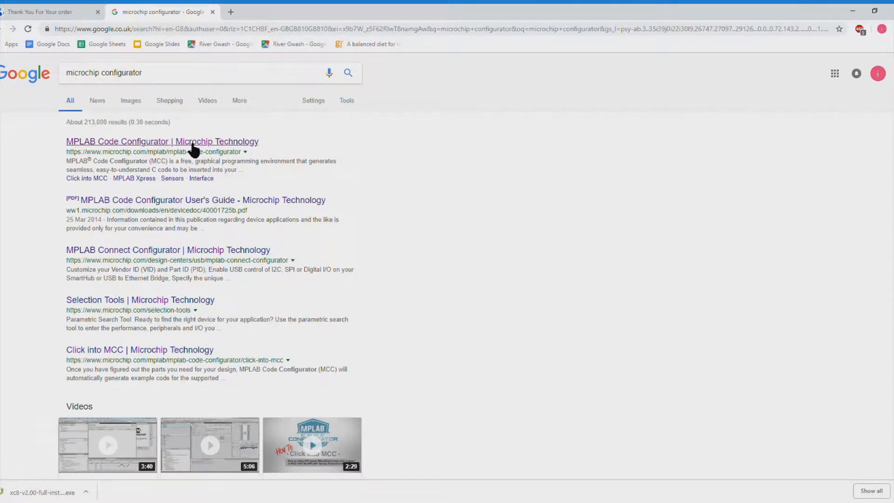
click(162, 141)
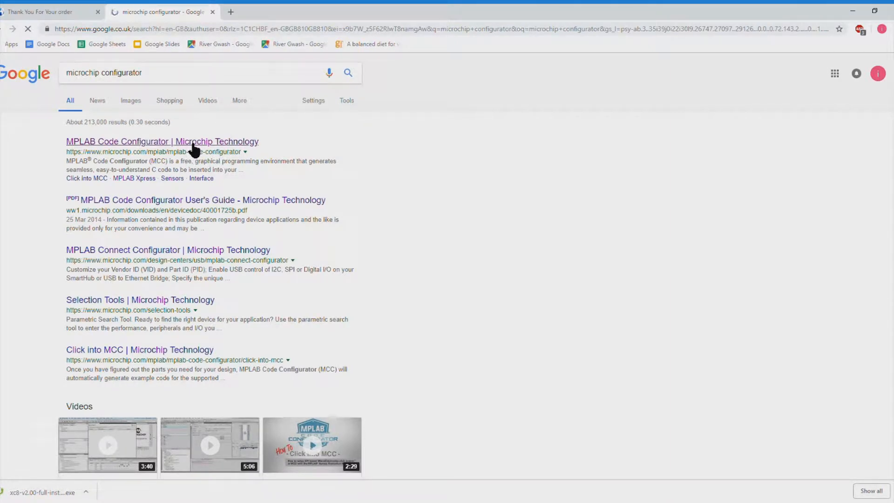
click(161, 141)
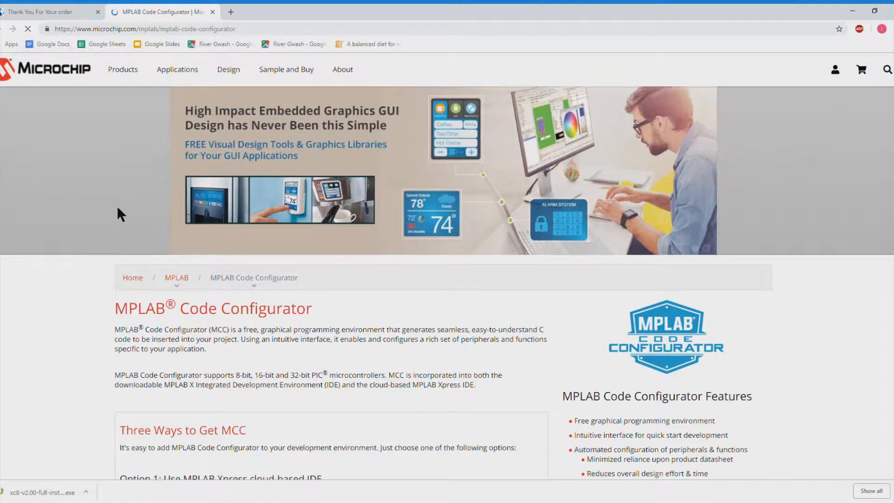
scroll(down, 3)
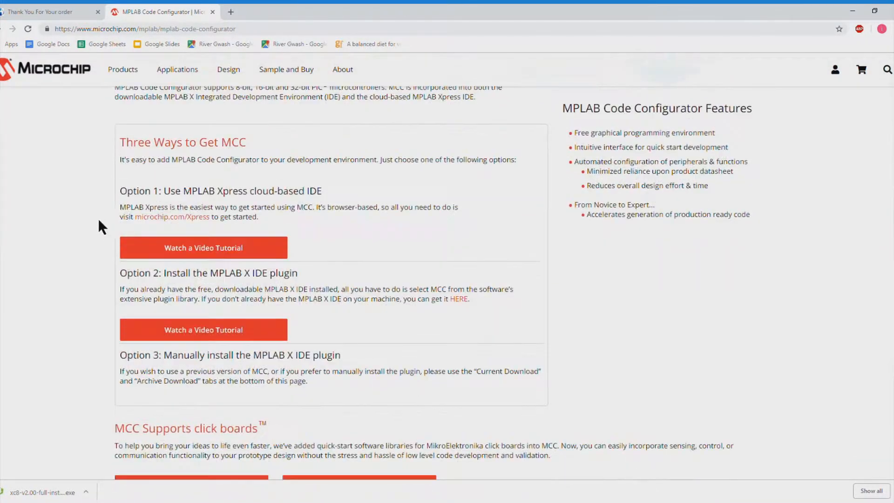
scroll(down, 3)
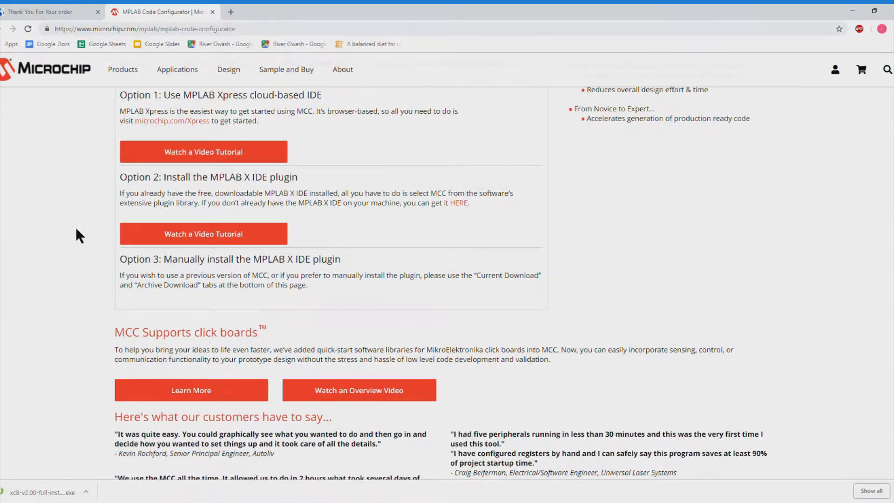
scroll(down, 3)
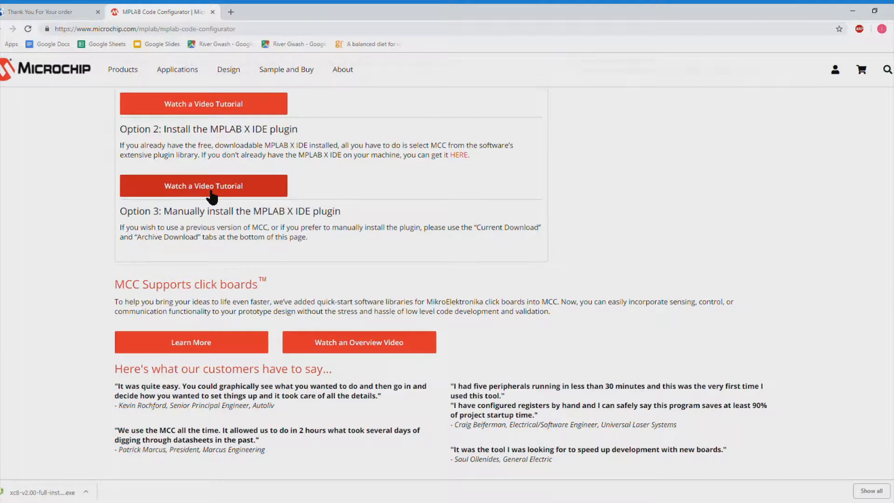
mouse_move(771, 89)
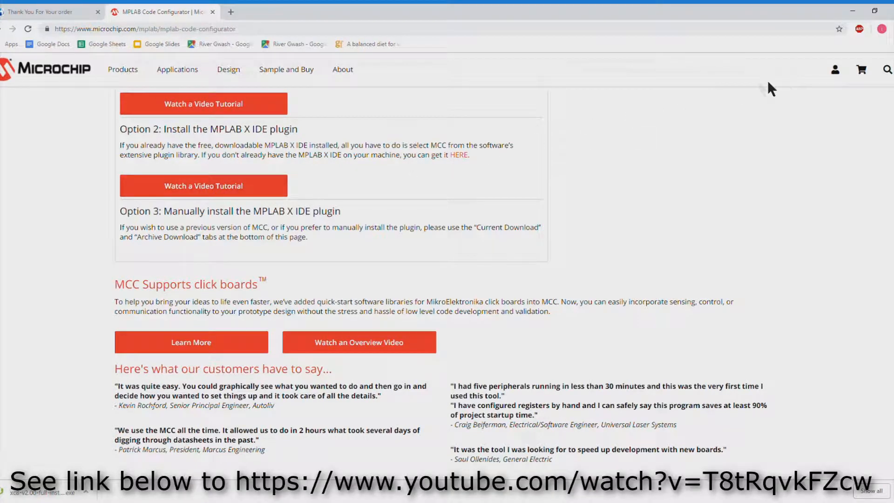
mouse_move(835, 69)
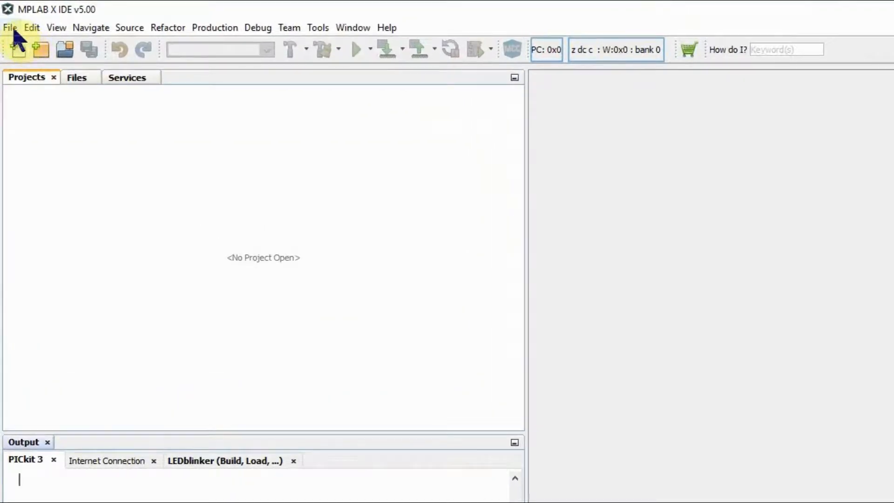
Start a new project from the File menu to open the New Project wizard.
click(10, 27)
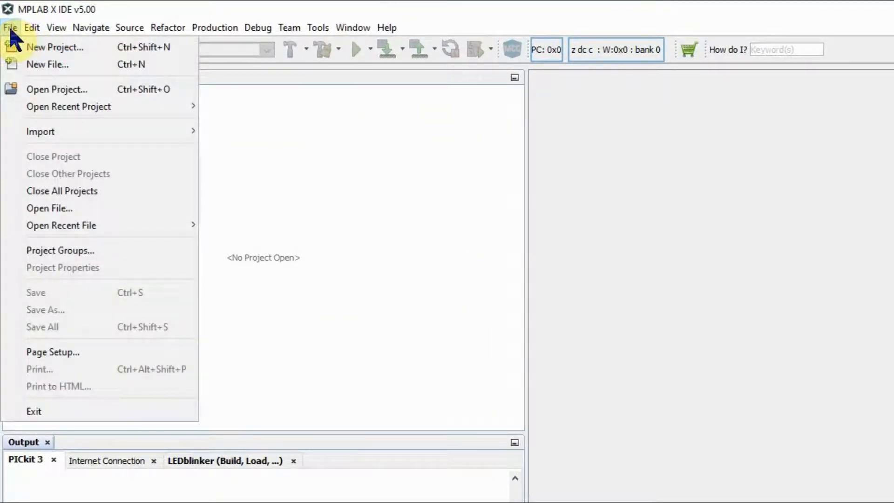
mouse_move(57, 92)
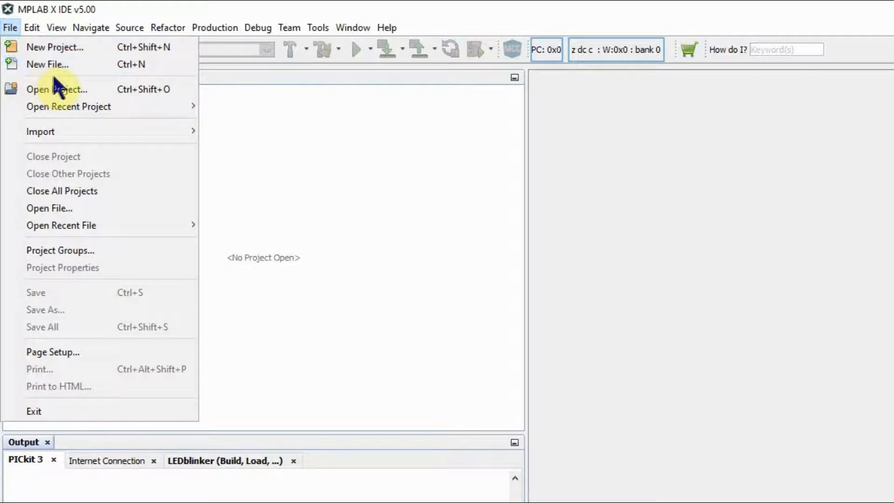
click(55, 48)
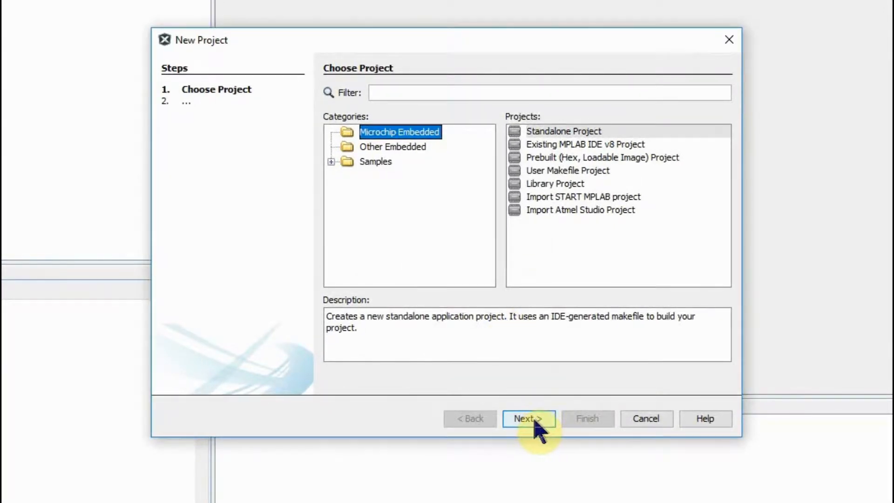
Accept a standalone project and select PIC16F1613 as the target device.
click(528, 418)
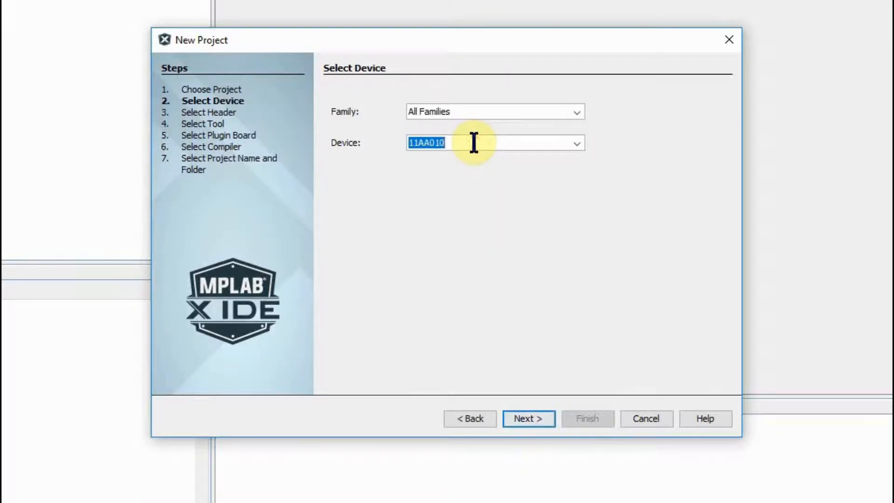
text(16)
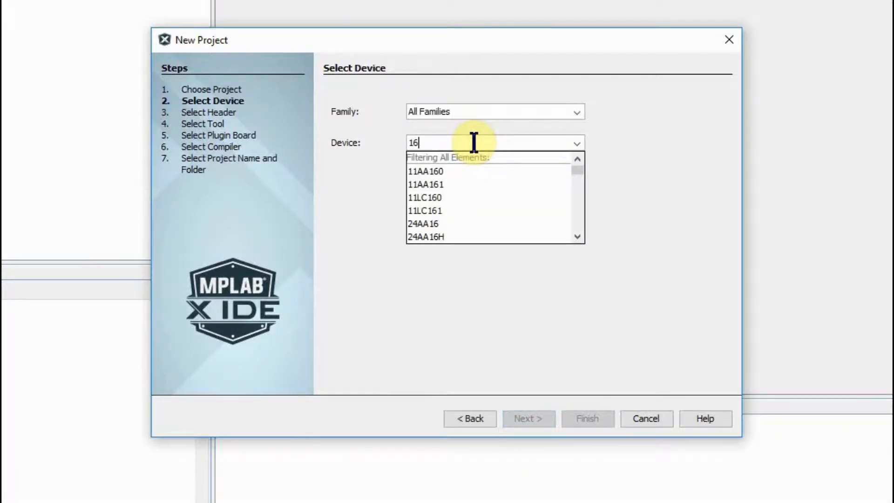
text(F1)
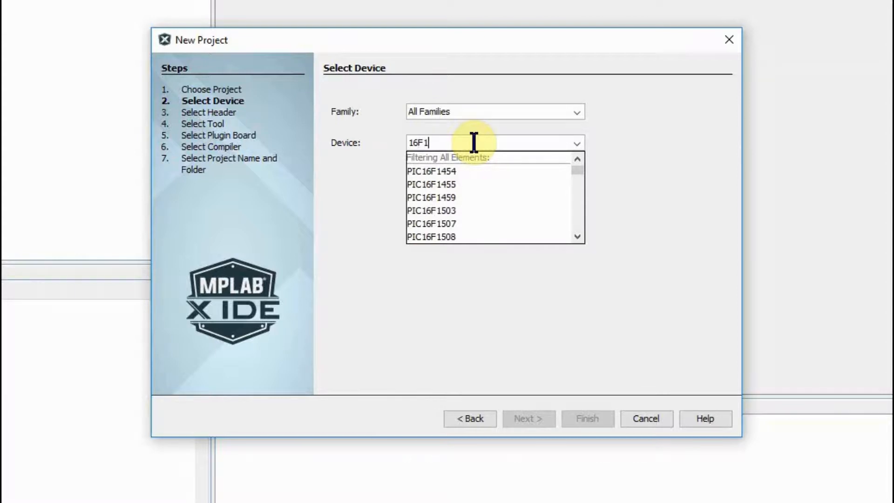
text(613)
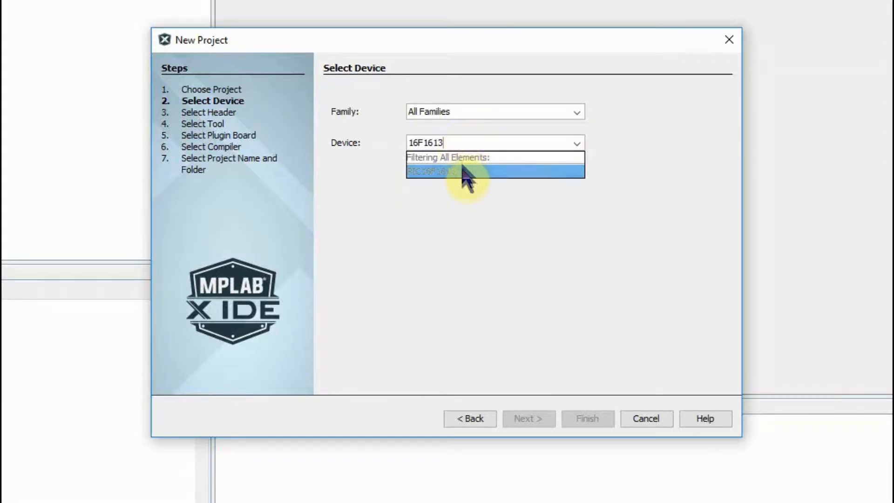
click(527, 419)
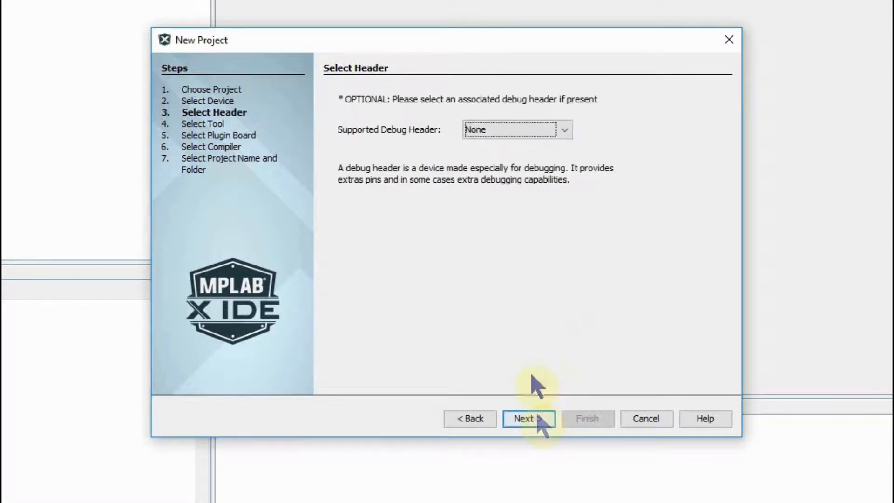
Skip the debug header and choose PICkit3 as the programming tool.
click(527, 419)
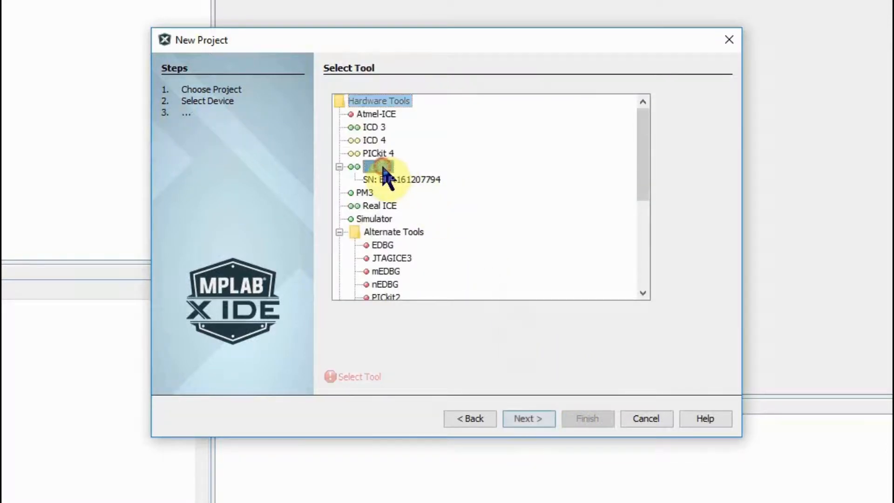
click(376, 166)
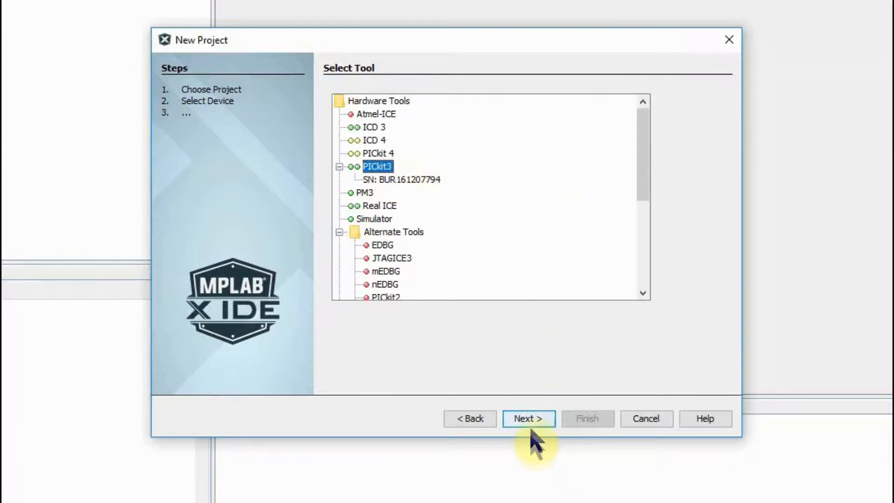
click(528, 418)
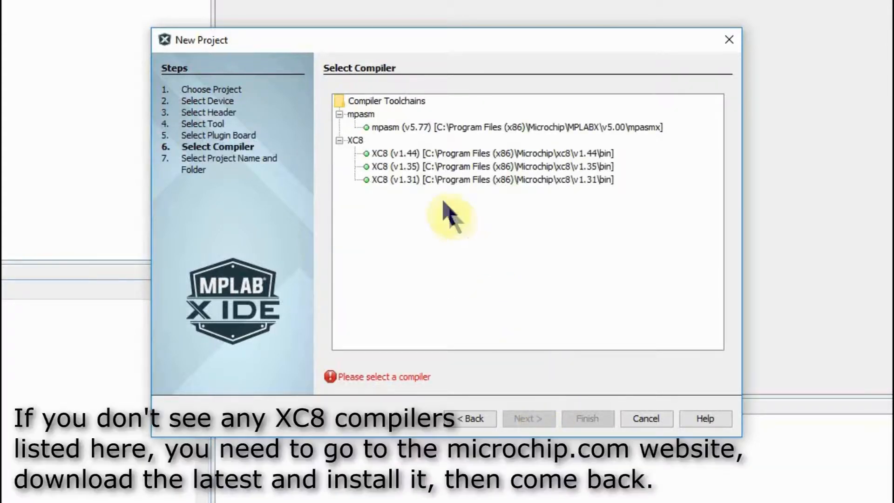
mouse_move(396, 170)
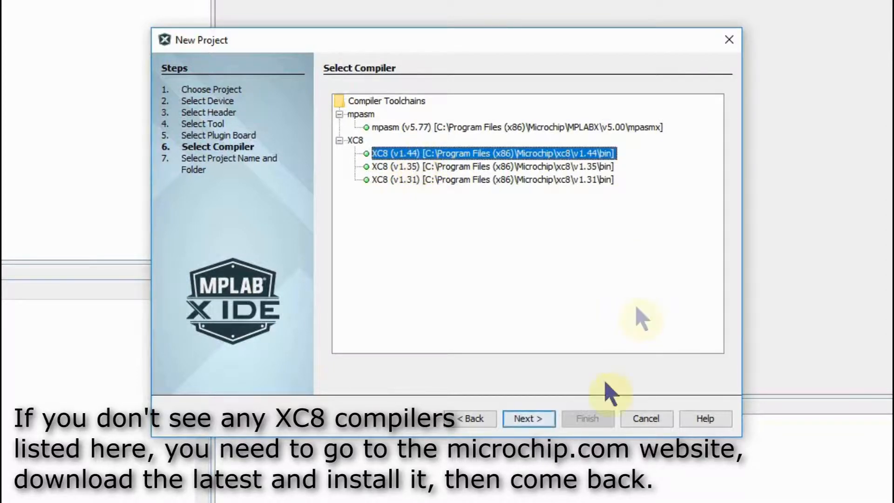
Name the project 'LEDblinker' and finish creating it in MPLABXProjects.
click(528, 418)
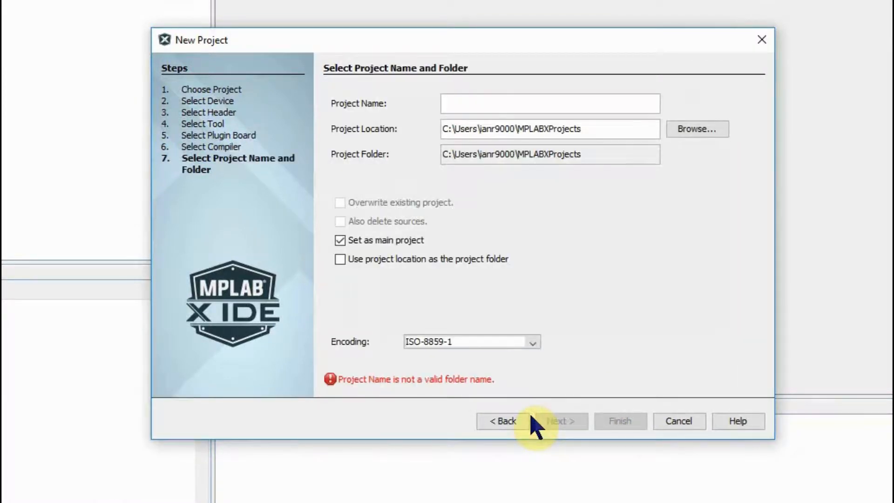
mouse_move(536, 129)
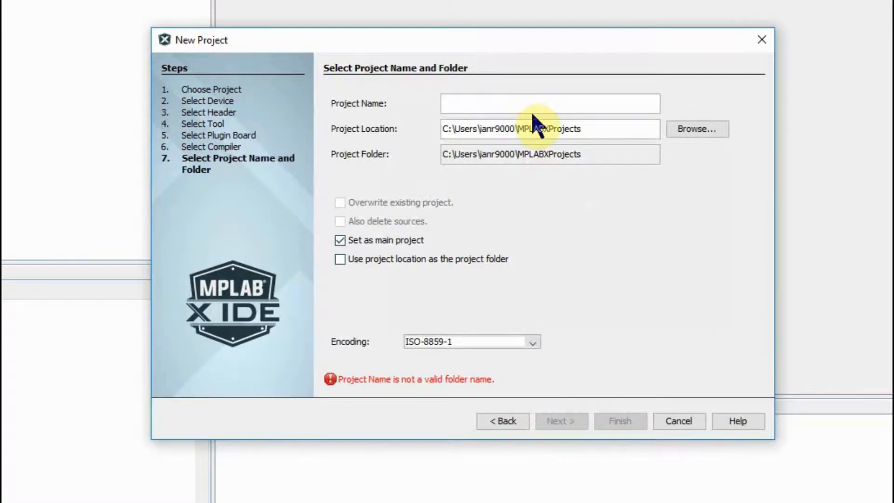
text(L)
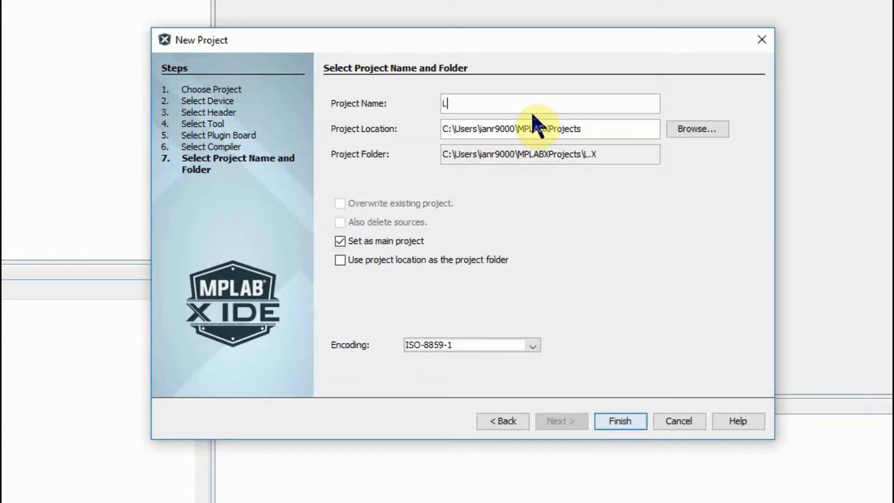
text(ED)
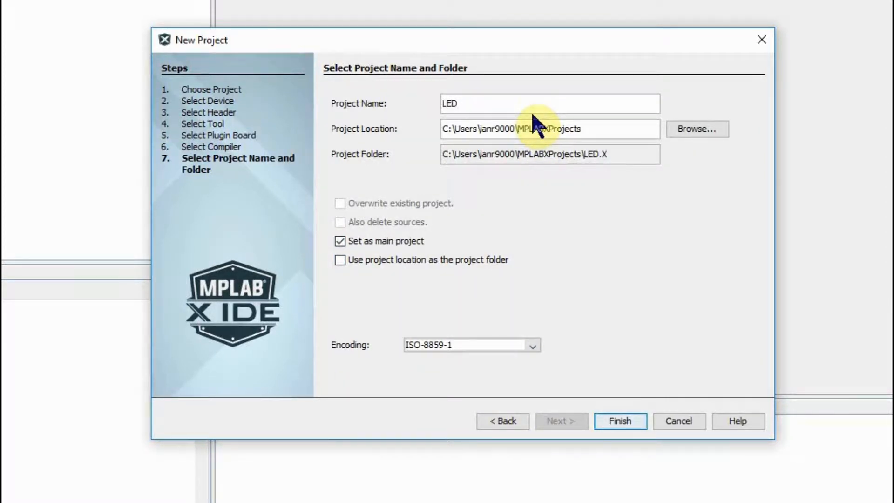
text(blinker)
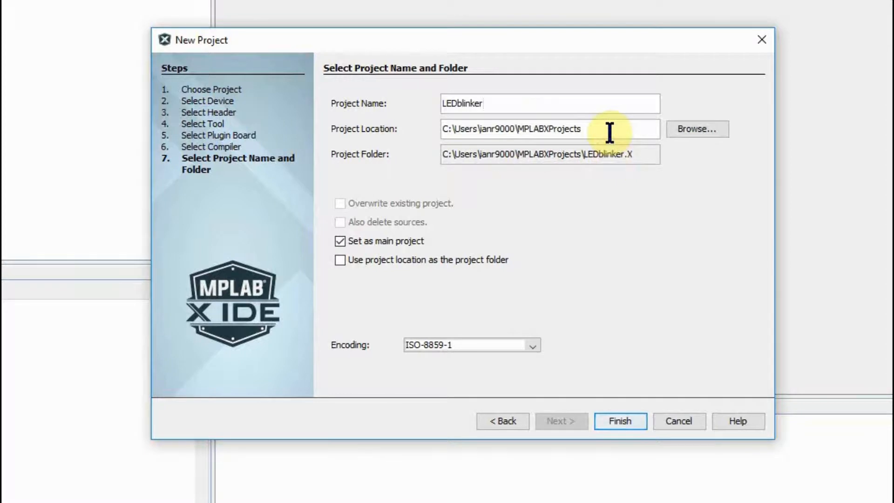
click(620, 421)
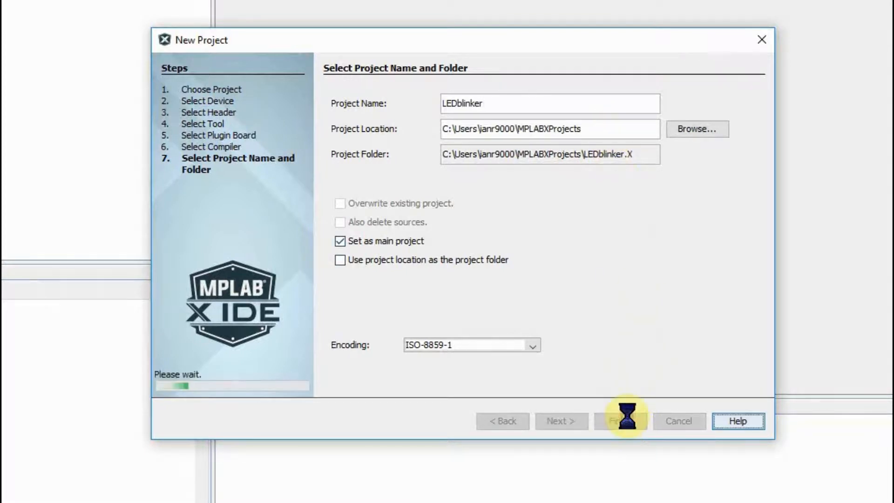
click(620, 421)
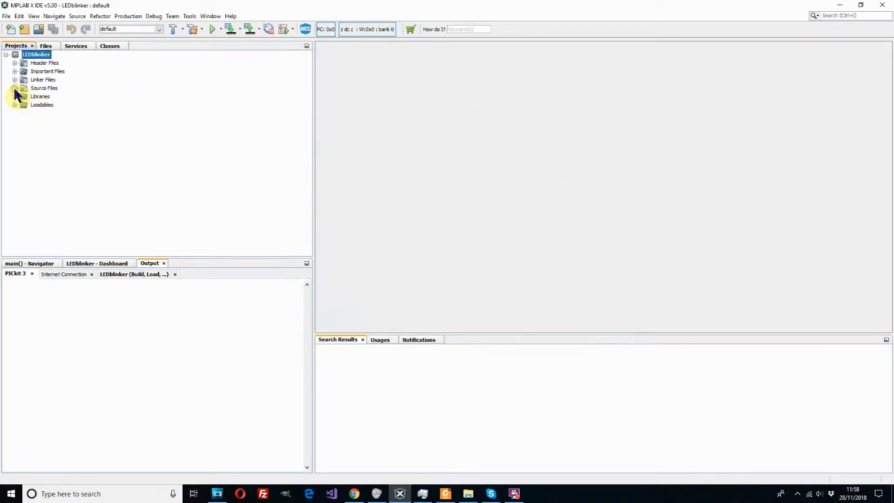
mouse_move(137, 159)
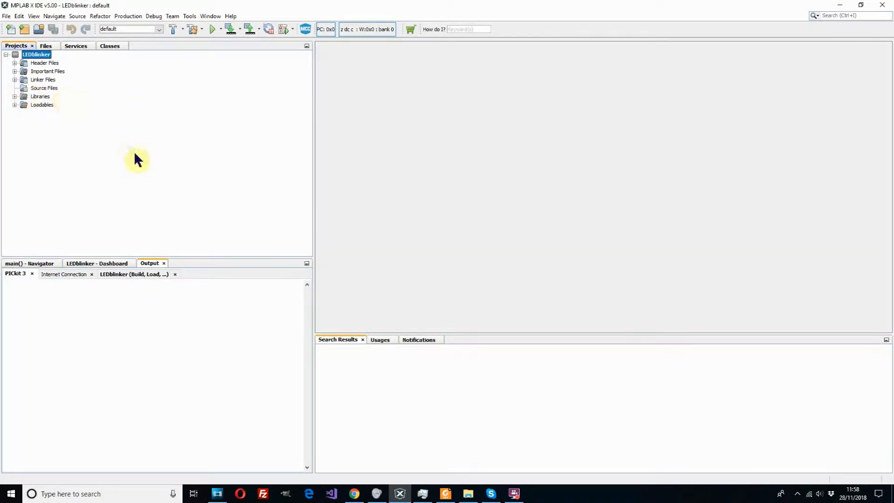
mouse_move(131, 160)
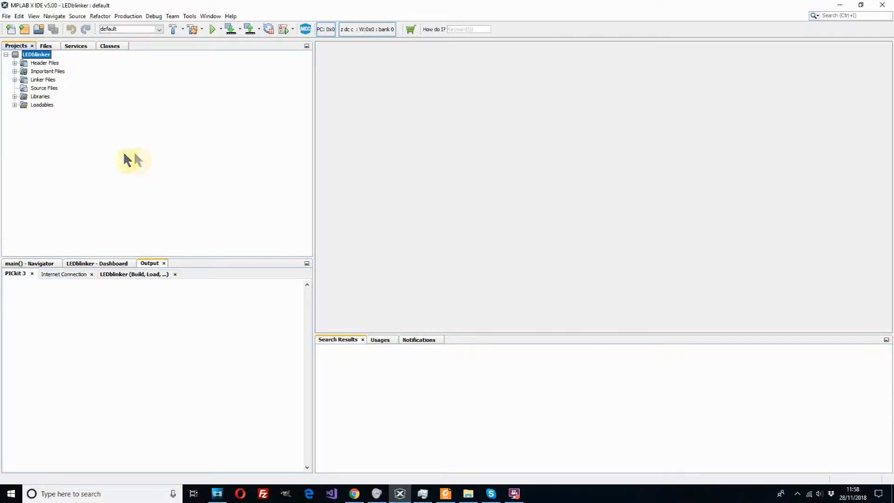
mouse_move(126, 122)
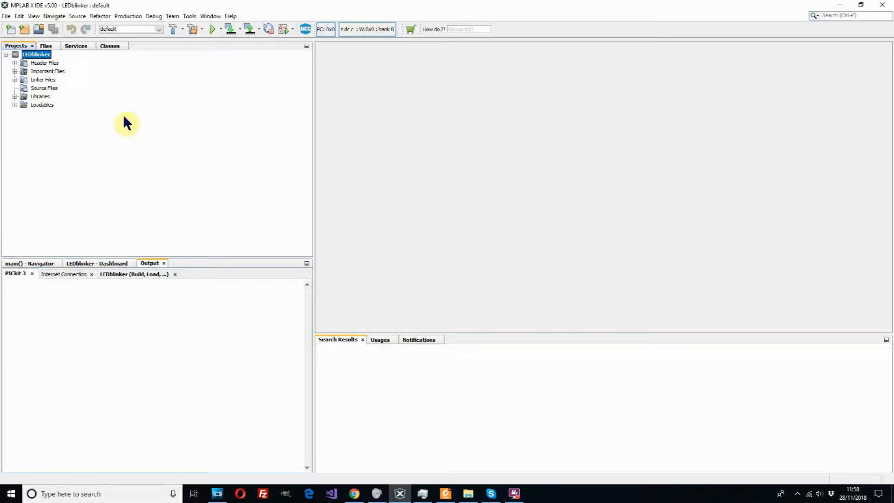
mouse_move(294, 56)
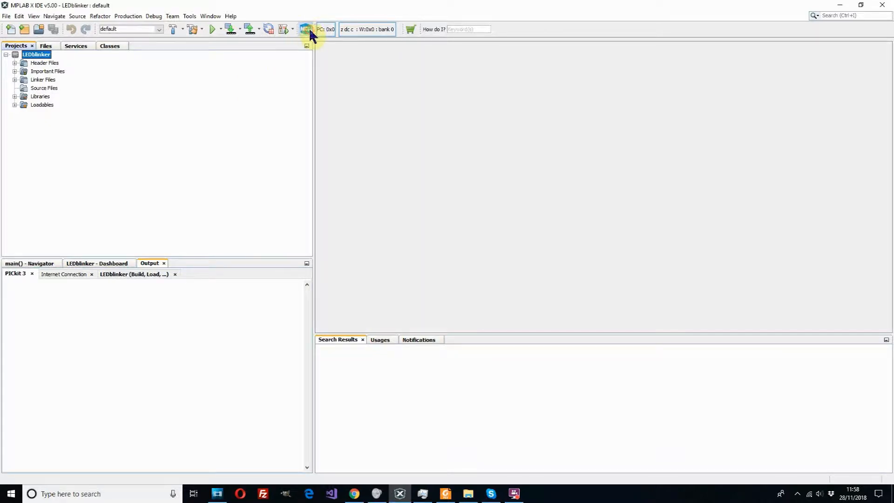
Launch MCC for LEDblinker and save the MyConfig.mc3 configuration file.
click(305, 29)
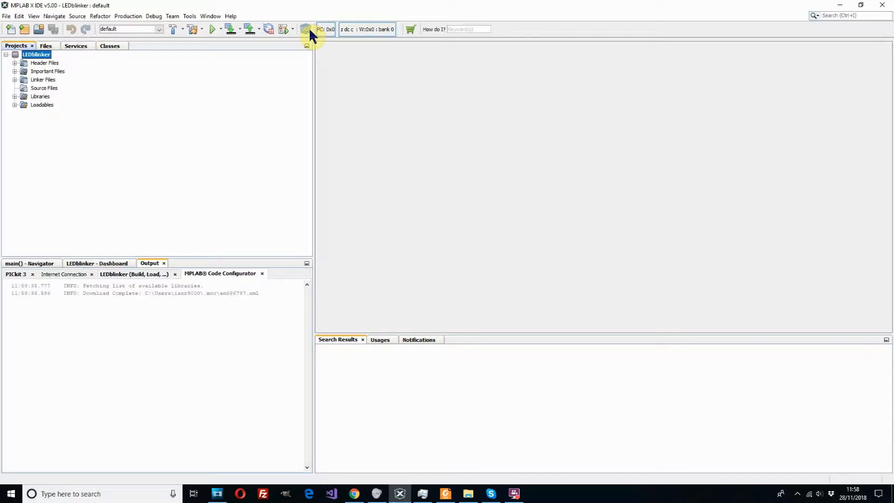
click(307, 29)
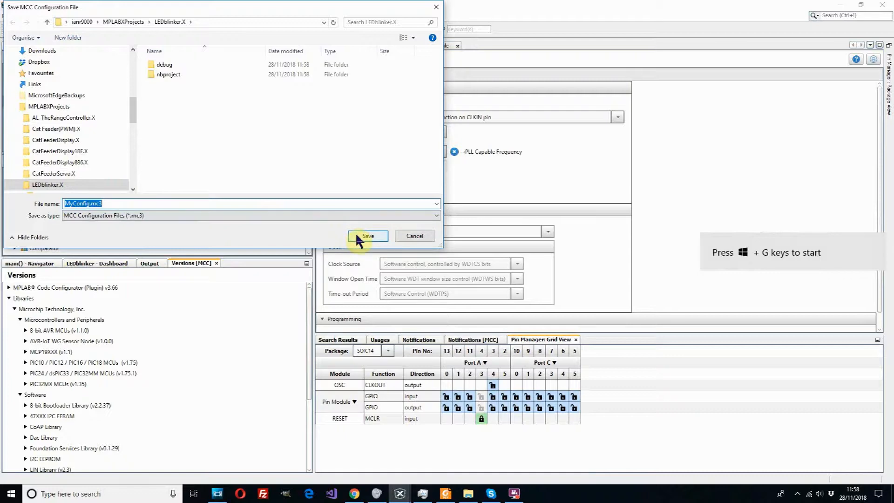
click(368, 236)
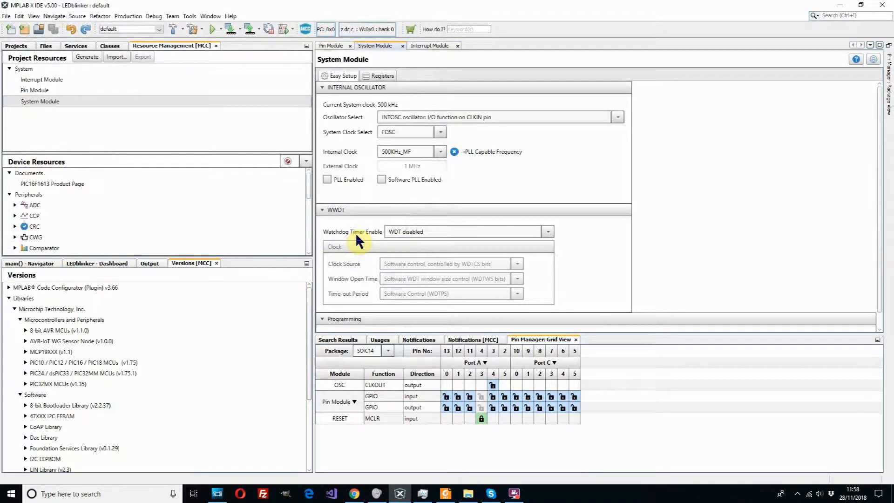
mouse_move(325, 155)
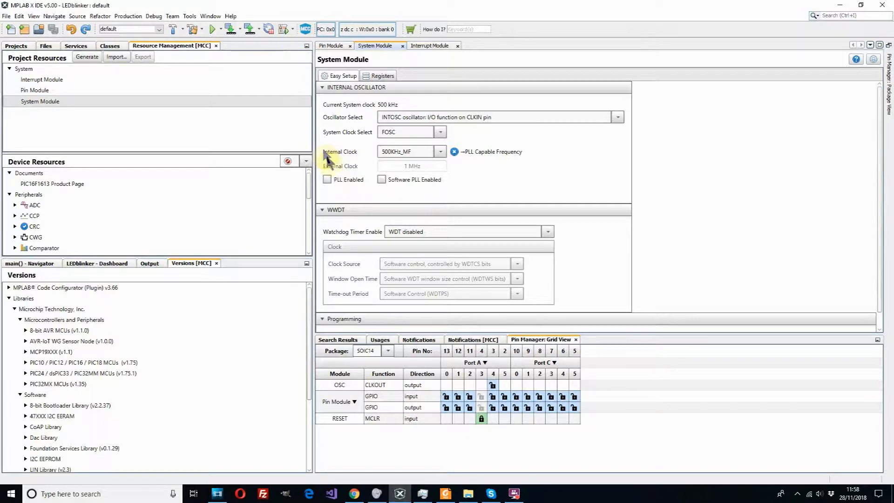
mouse_move(121, 106)
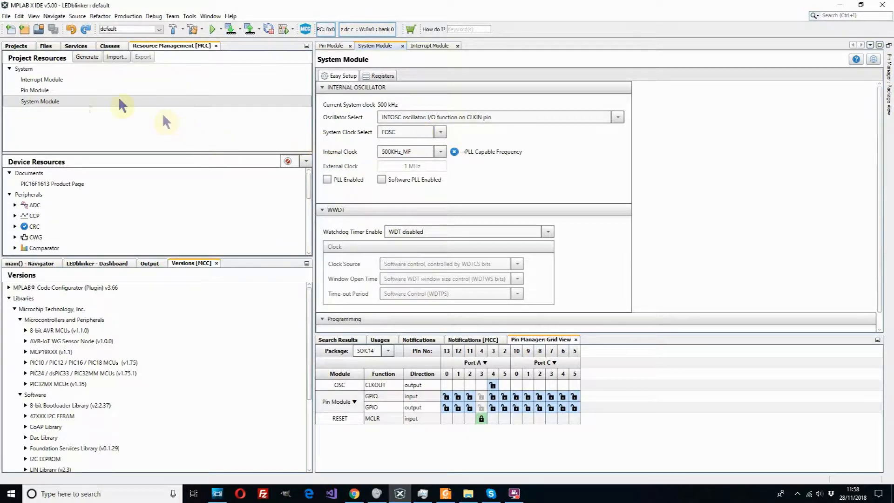
mouse_move(71, 108)
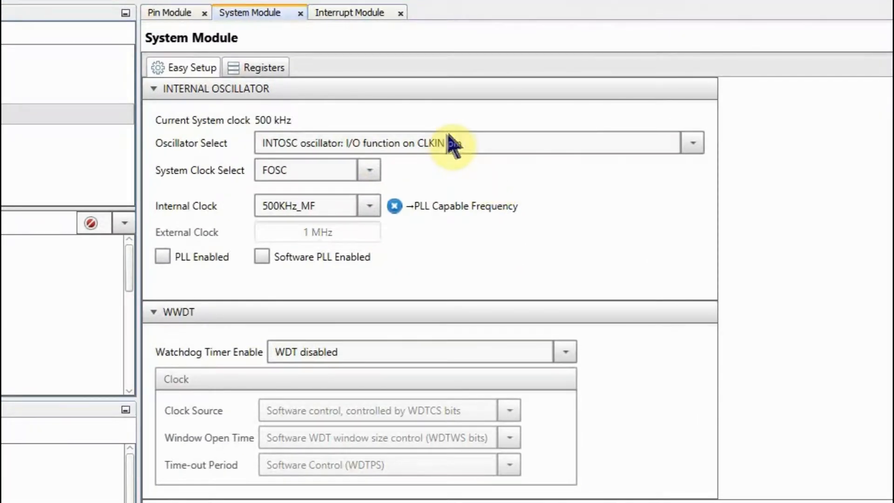
click(691, 143)
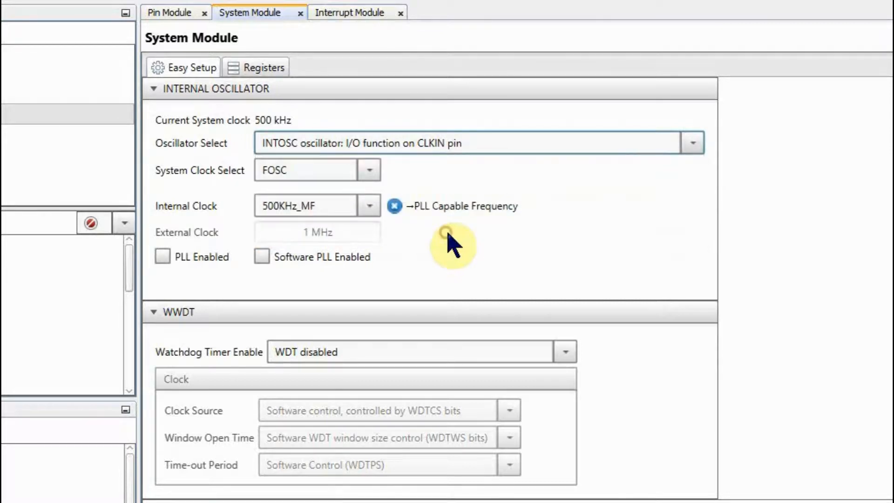
Set System Clock Select to INTOSC and Internal Clock to 4MHz_HF.
click(368, 170)
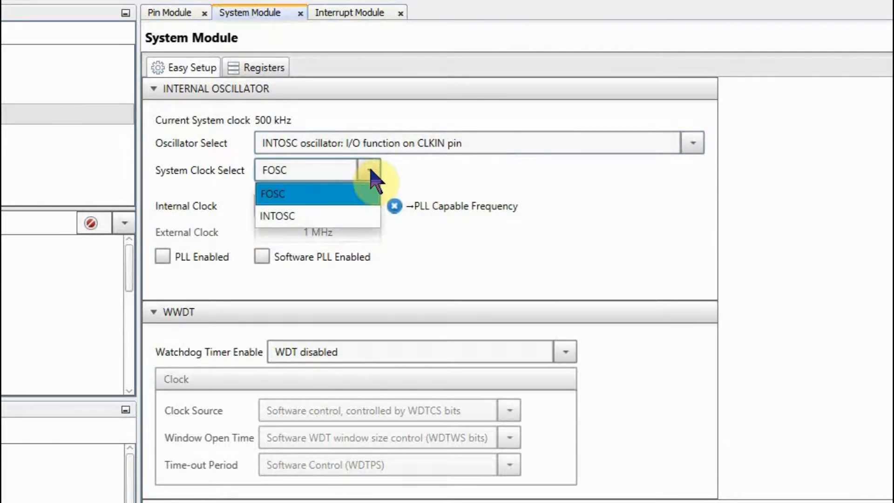
mouse_move(302, 217)
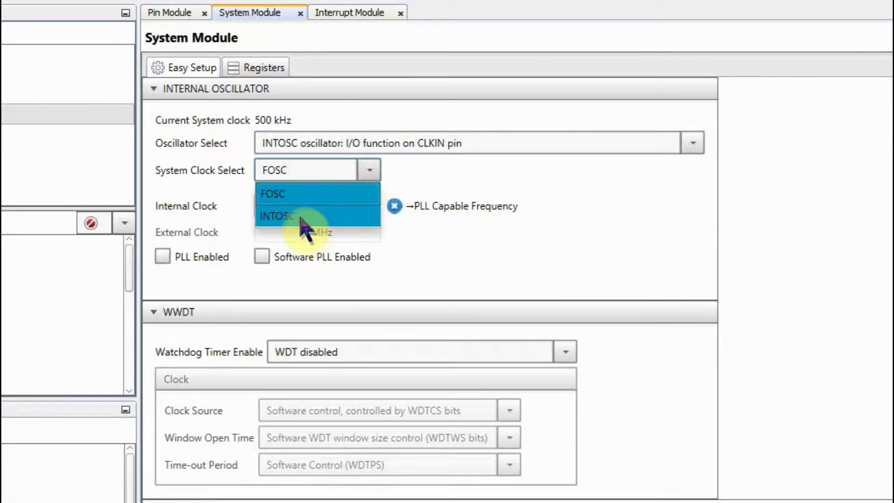
click(276, 215)
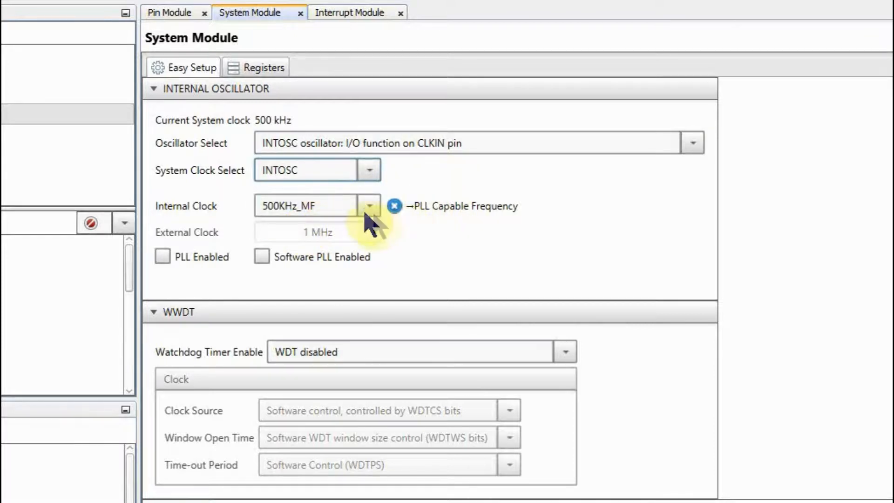
click(369, 206)
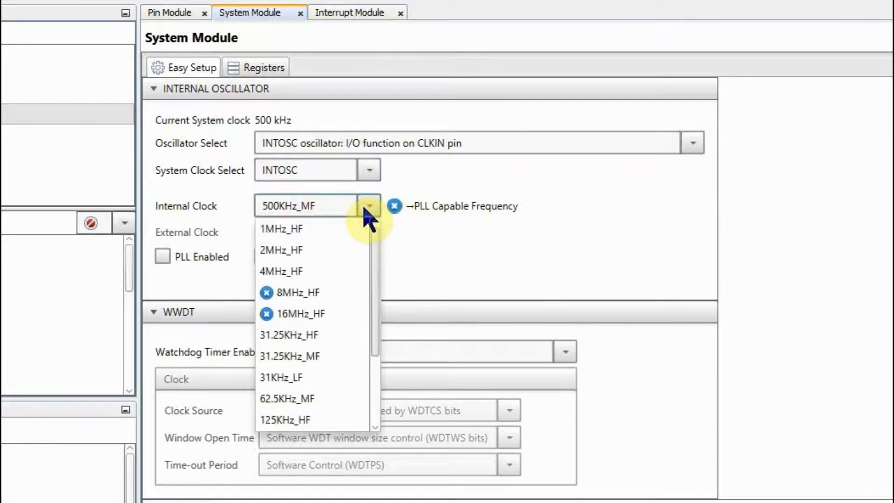
mouse_move(303, 271)
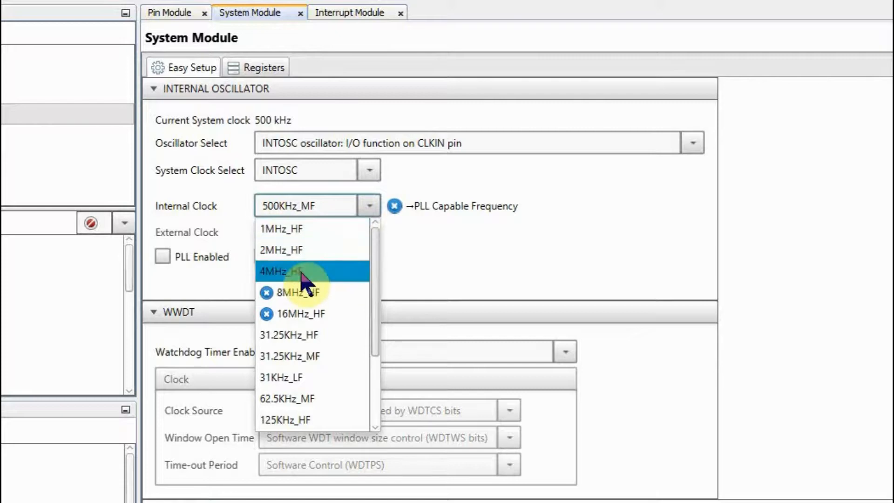
click(291, 271)
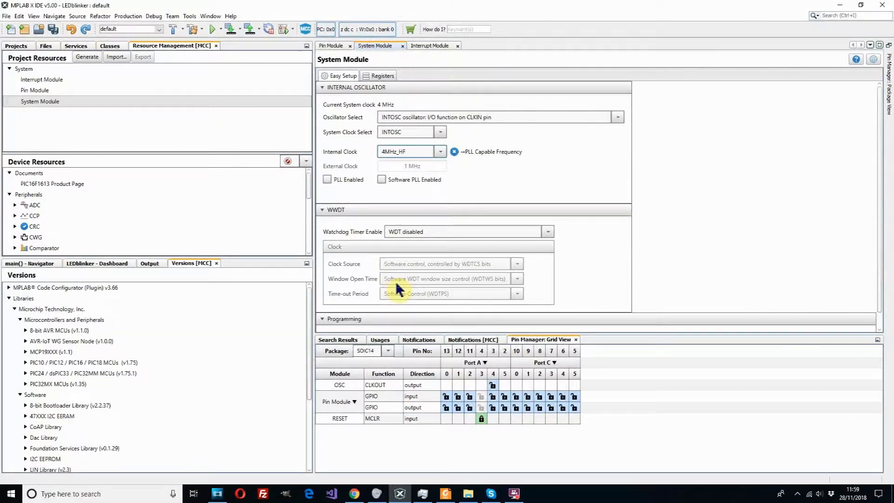
mouse_move(49, 97)
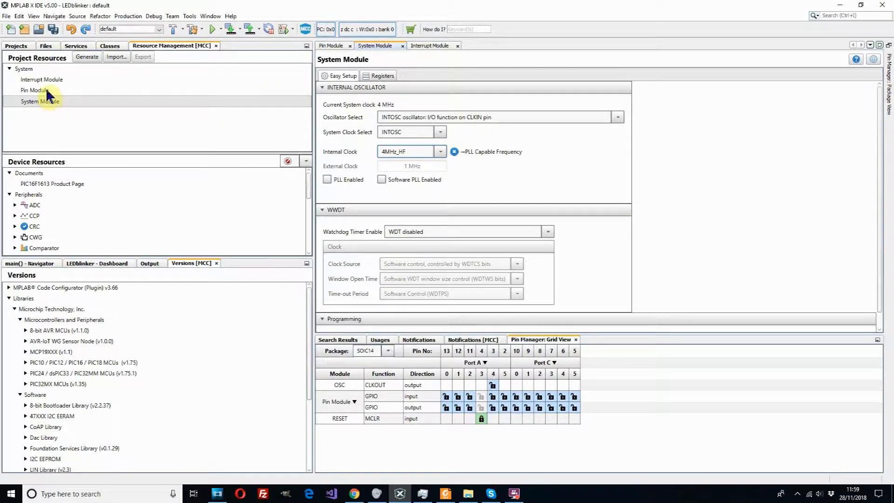
In Pin Module, lock Port A pin 0 and the next pin as GPIO outputs.
click(34, 90)
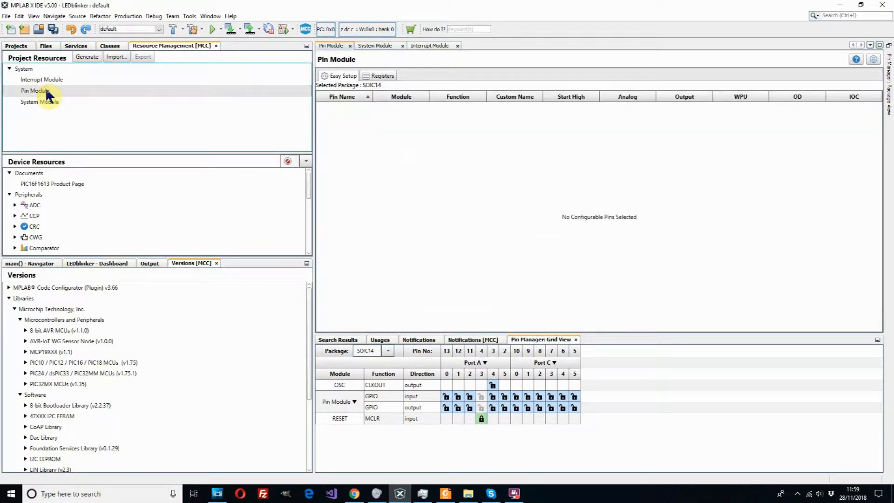
mouse_move(496, 427)
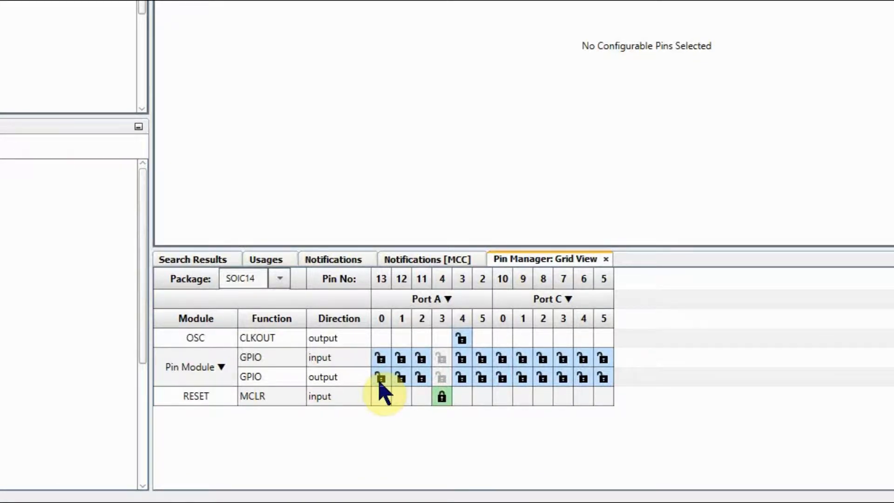
click(421, 378)
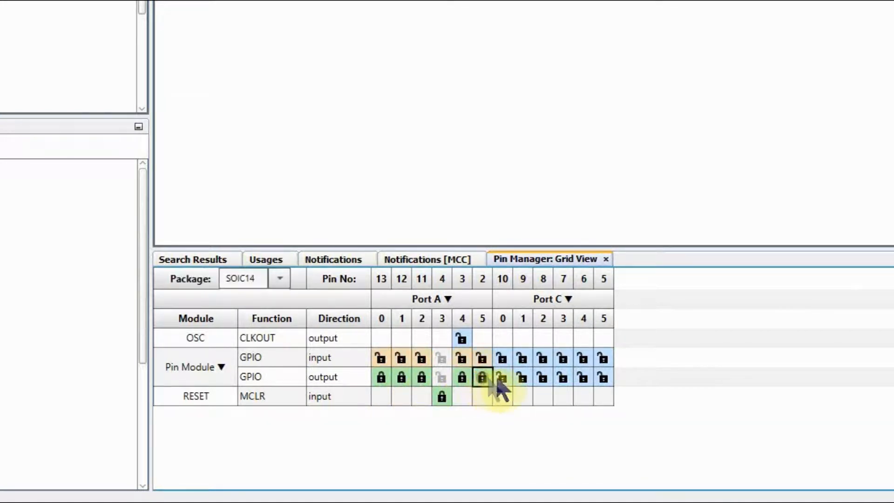
click(502, 377)
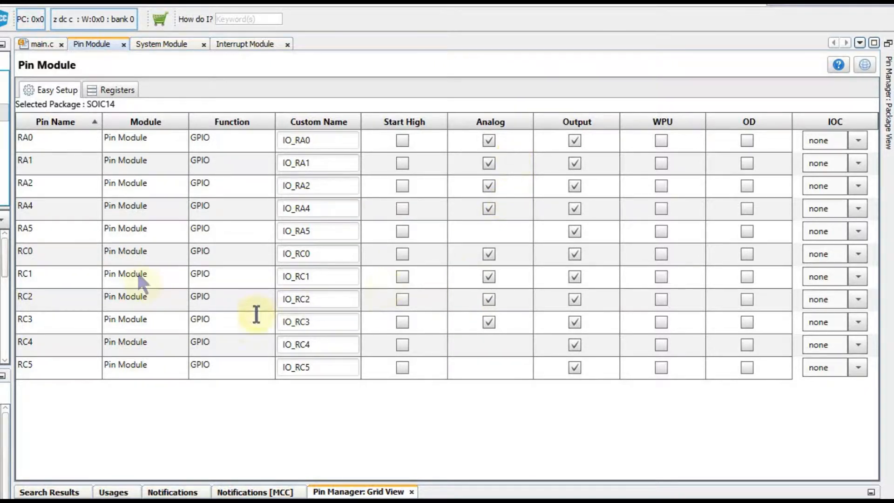
mouse_move(83, 268)
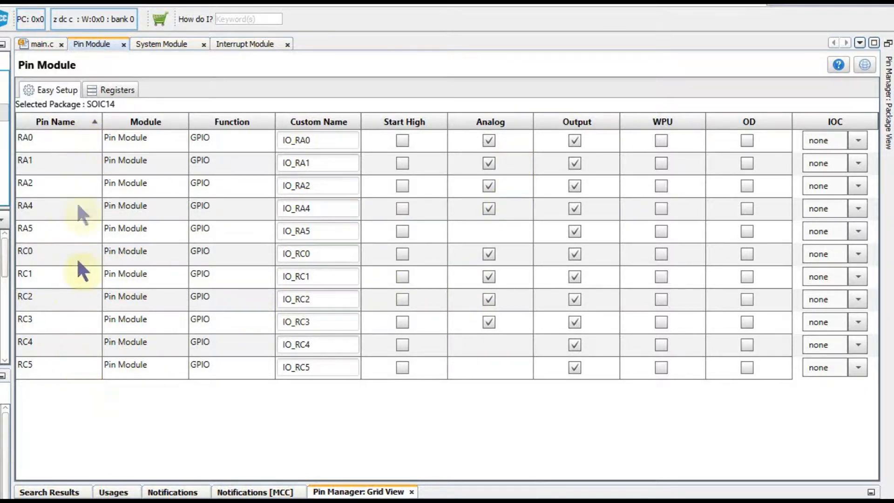
mouse_move(90, 411)
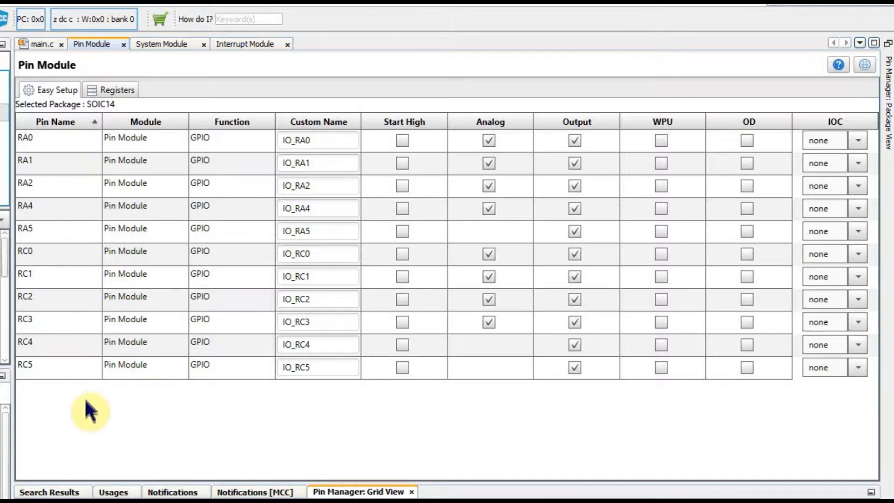
mouse_move(536, 311)
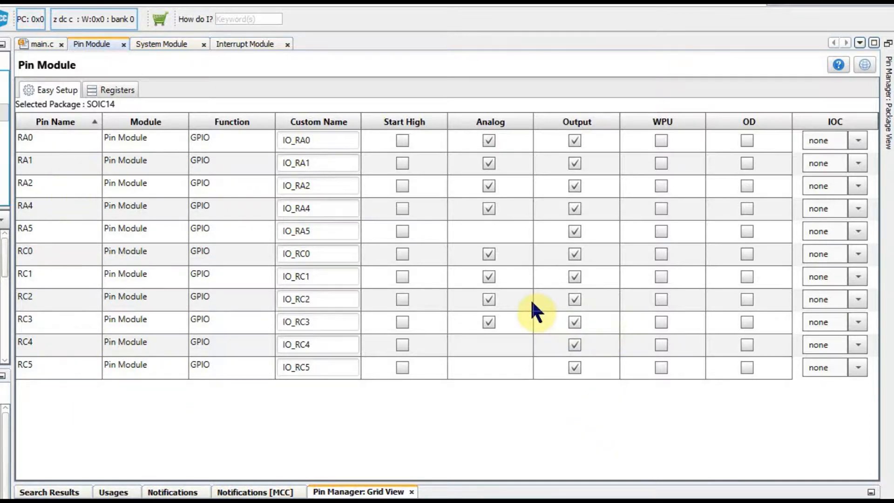
mouse_move(503, 157)
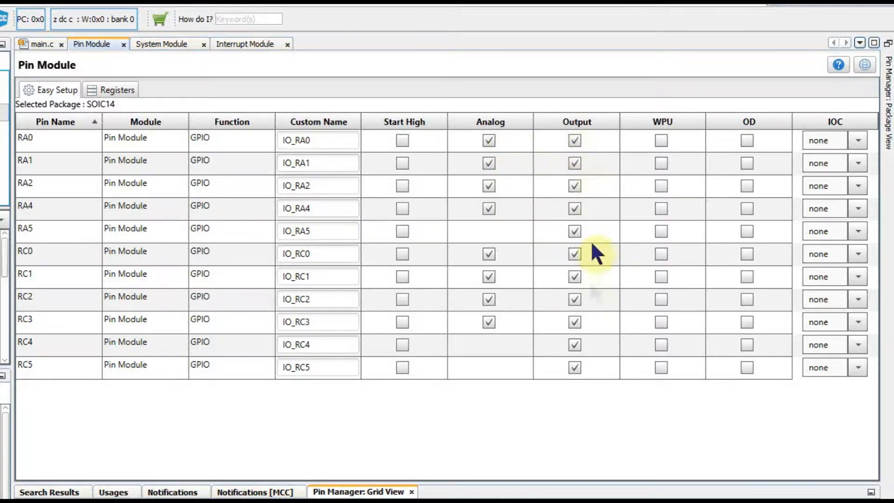
mouse_move(519, 151)
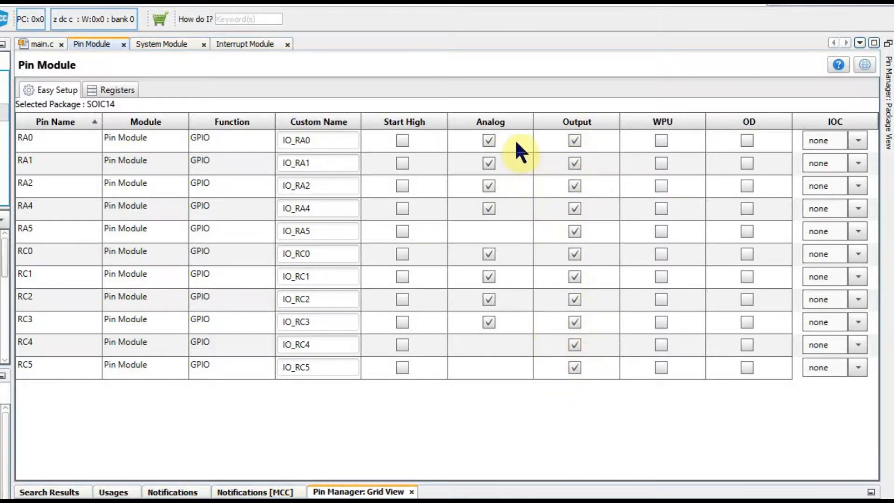
mouse_move(511, 148)
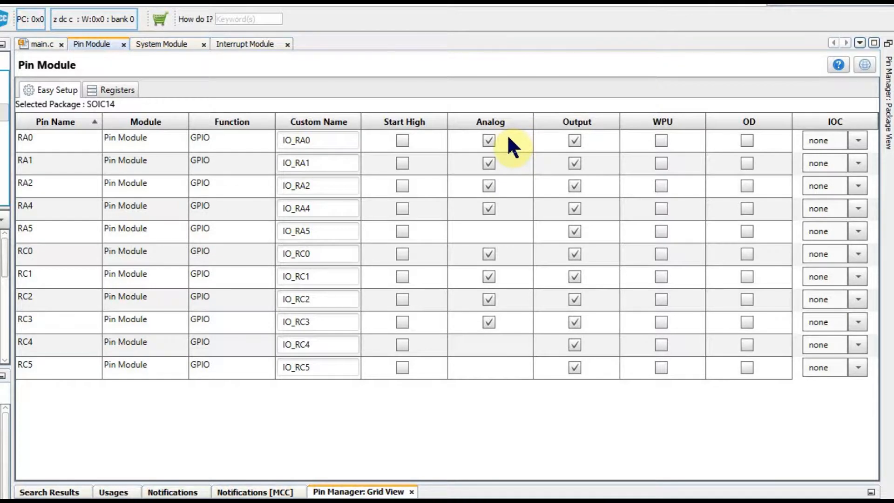
Uncheck Analog for the pins so they act as digital outputs.
click(488, 140)
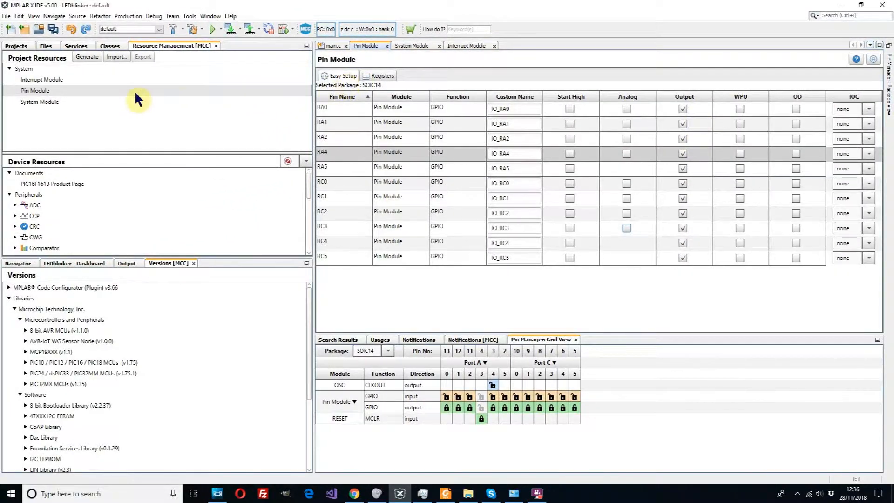
mouse_move(112, 79)
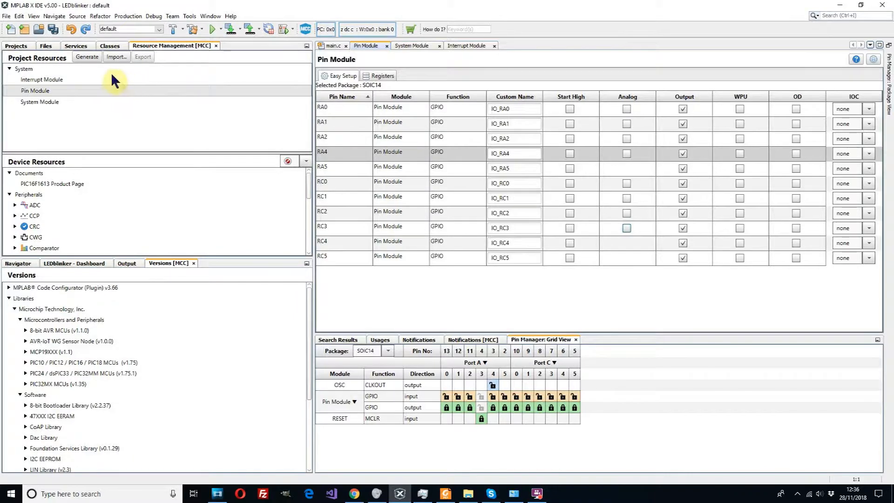
mouse_move(113, 69)
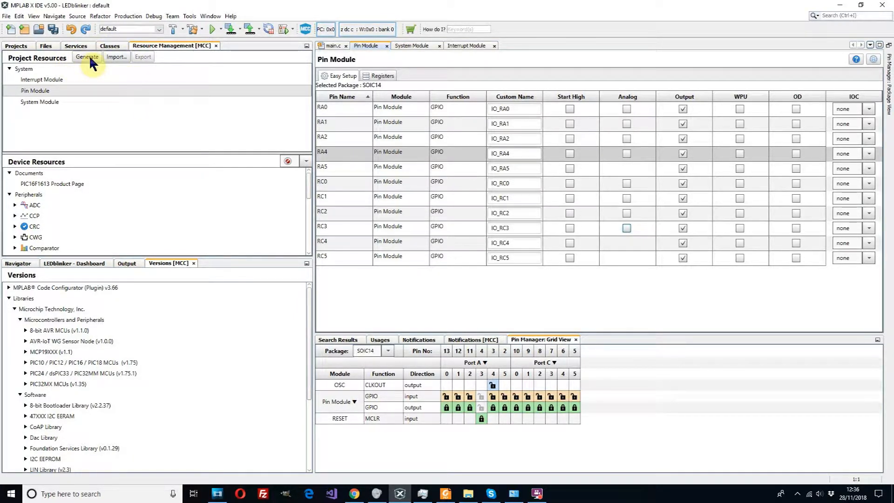
Generate the MCC code for the pin configuration.
click(87, 56)
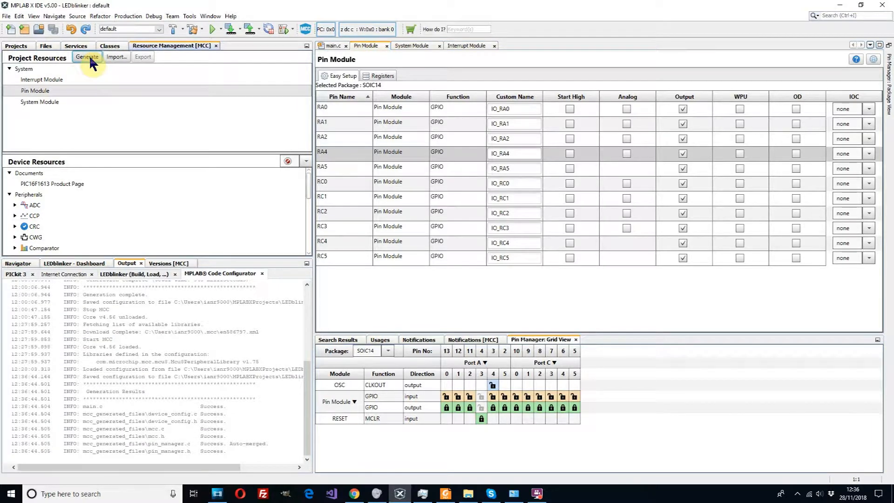
click(87, 57)
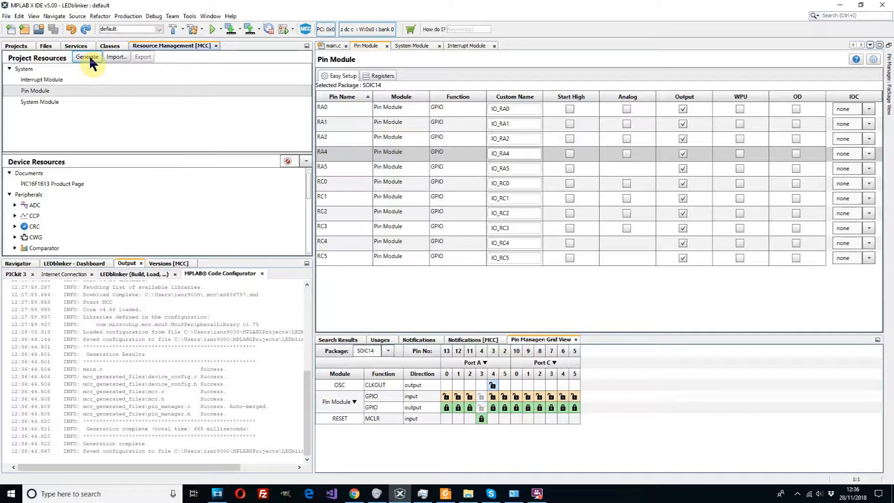
mouse_move(45, 111)
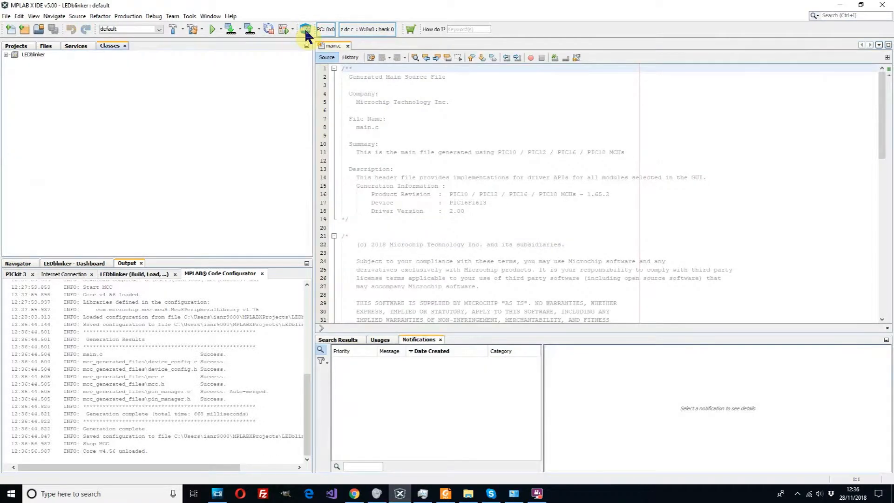
mouse_move(26, 49)
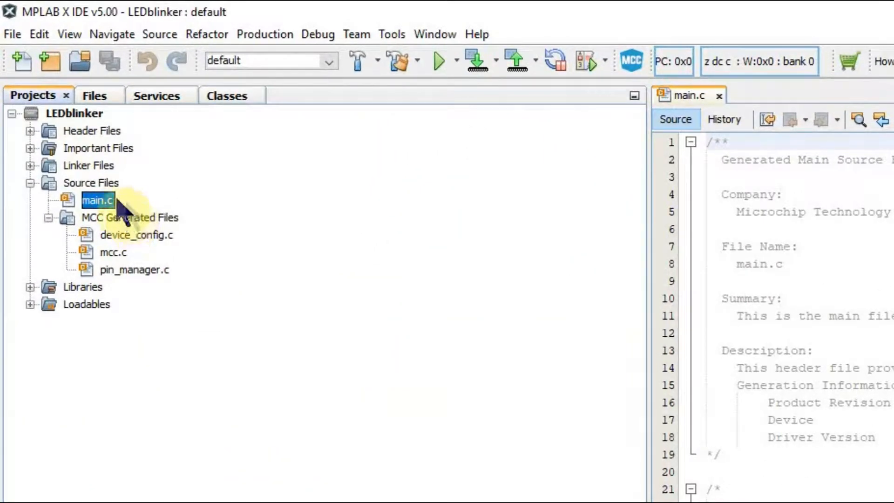
mouse_move(120, 265)
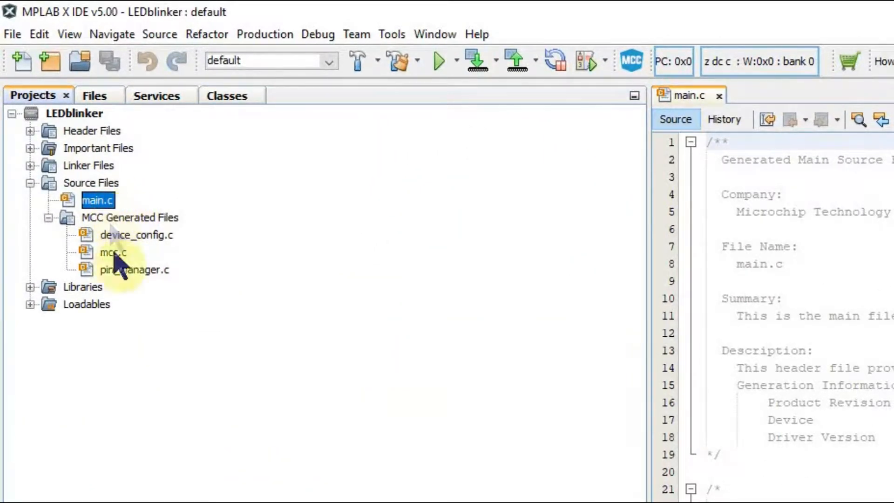
mouse_move(142, 206)
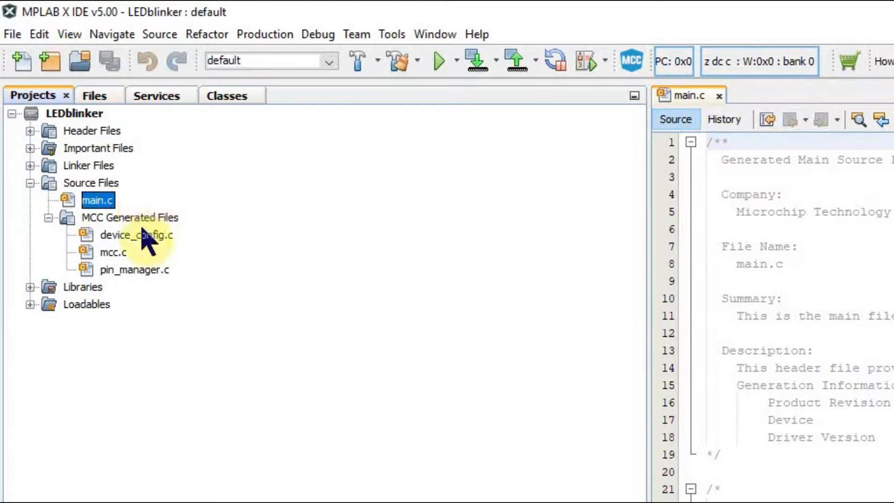
mouse_move(114, 229)
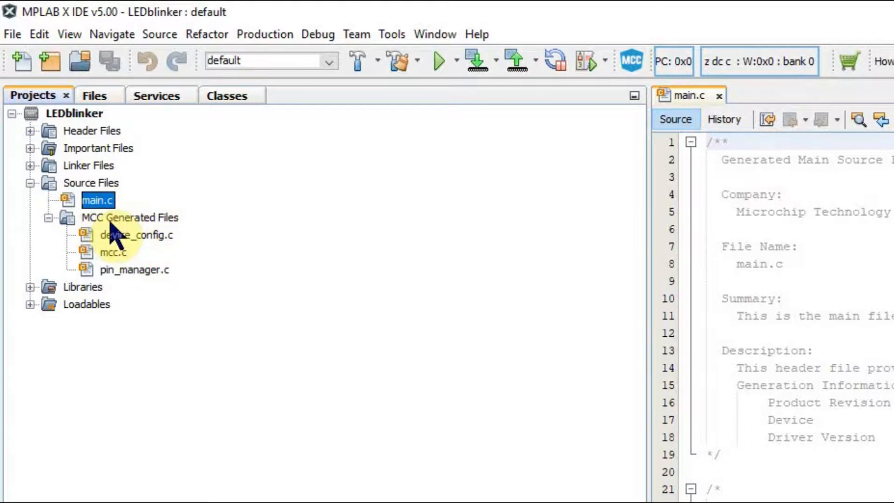
mouse_move(154, 285)
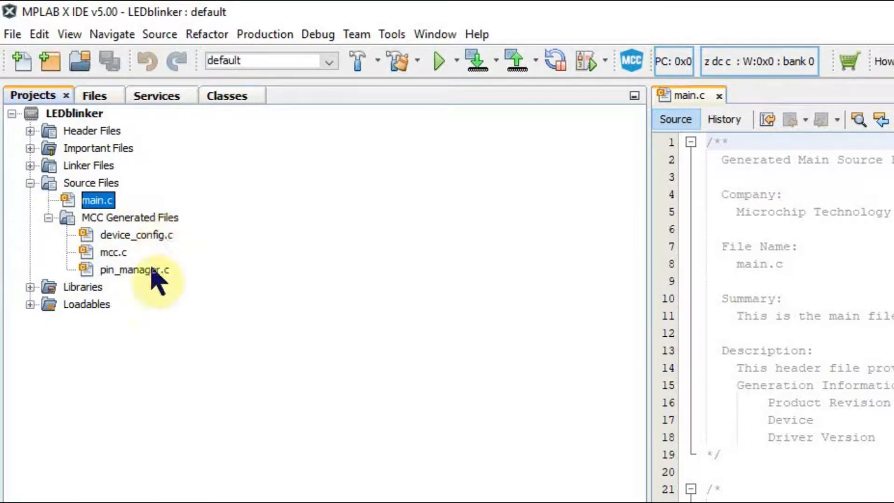
mouse_move(163, 299)
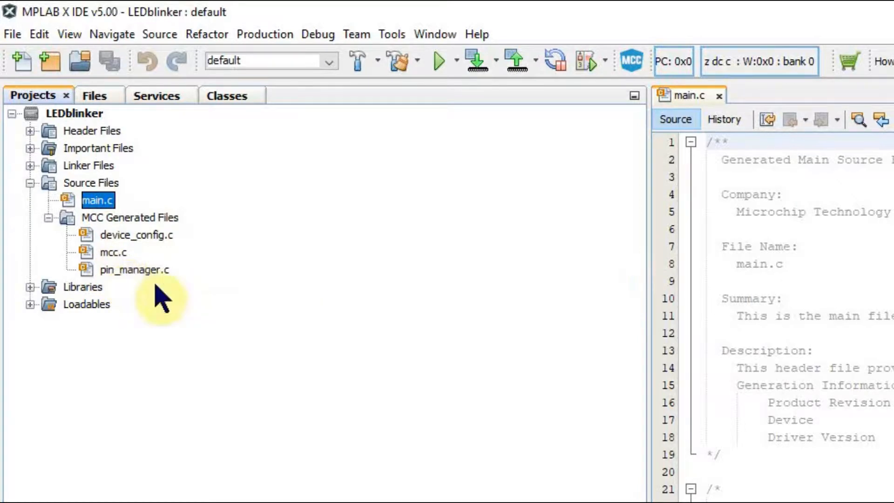
mouse_move(160, 268)
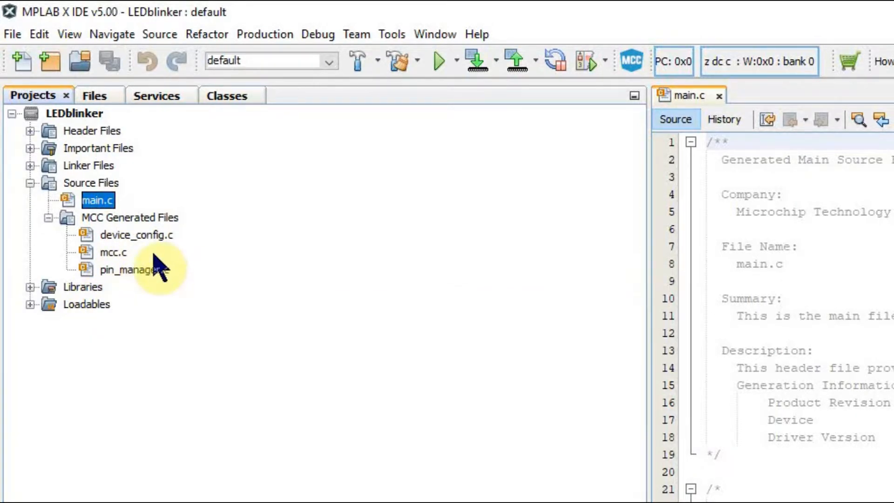
mouse_move(148, 268)
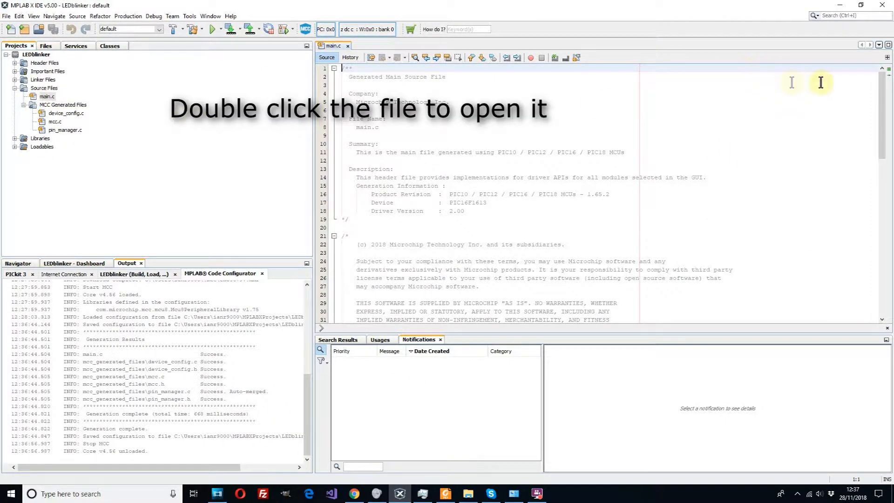
Scroll main.c to the void main(void) function and its while (1) loop.
scroll(down, 3)
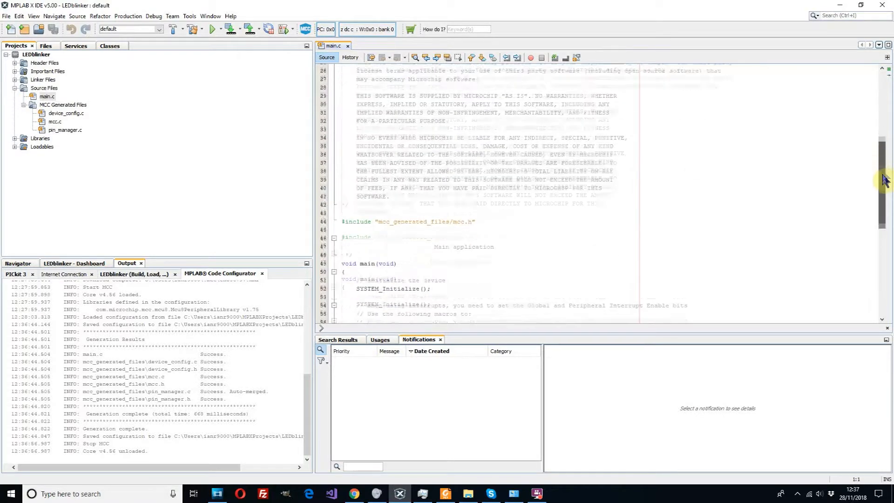
scroll(down, 3)
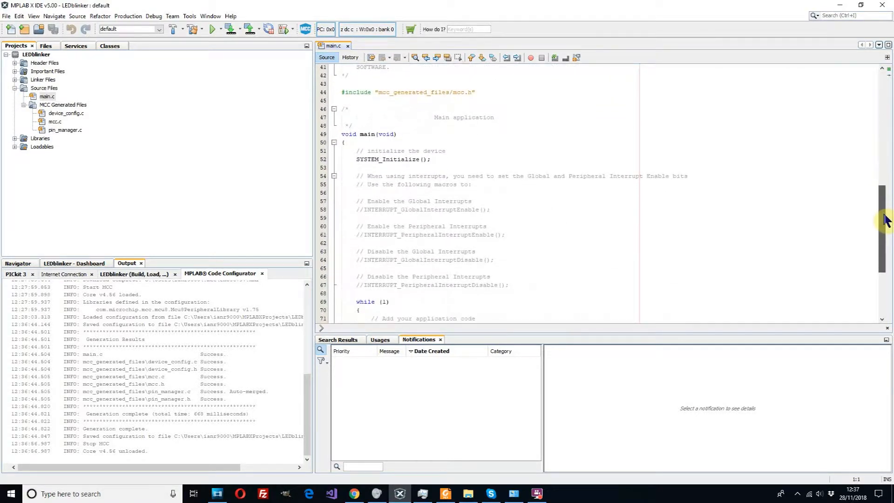
scroll(up, 3)
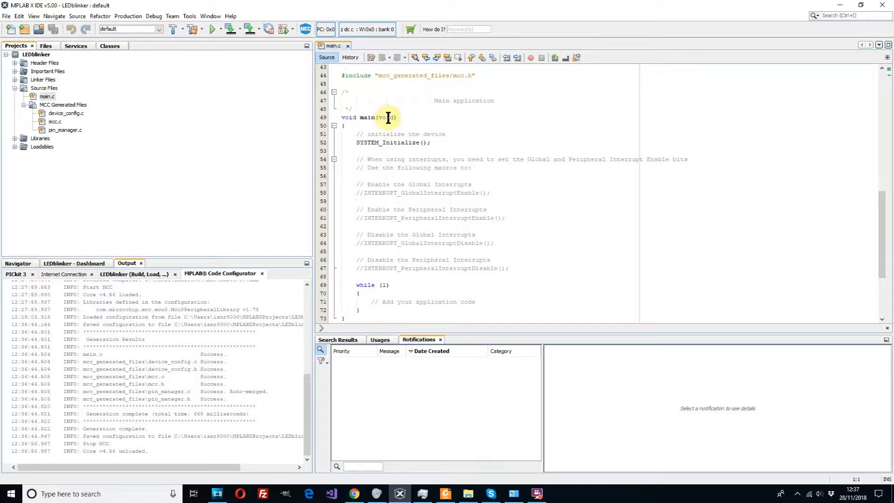
mouse_move(399, 140)
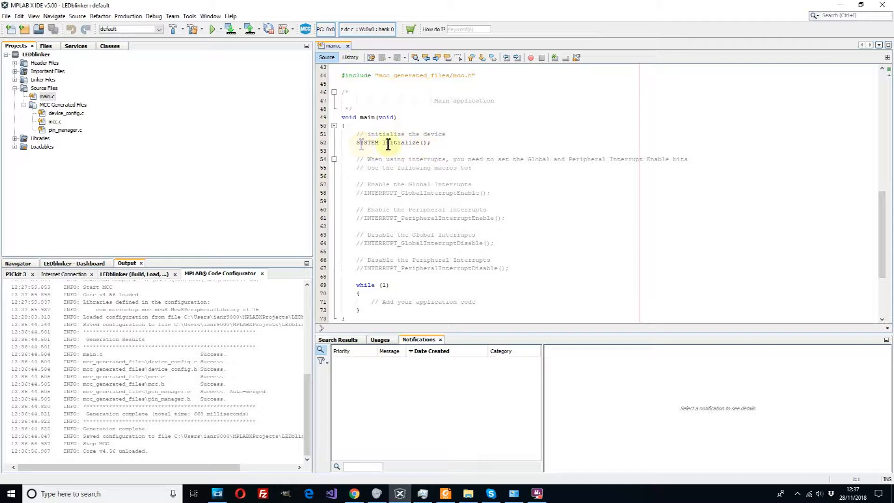
mouse_move(403, 213)
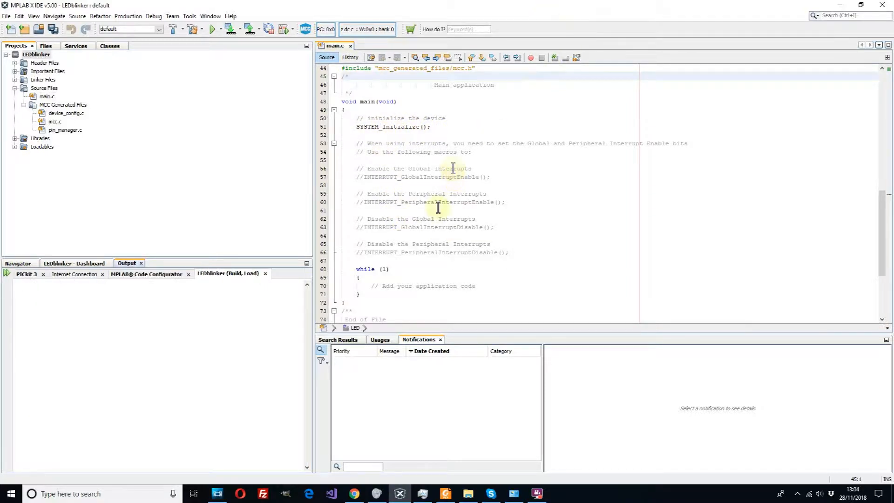
mouse_move(468, 287)
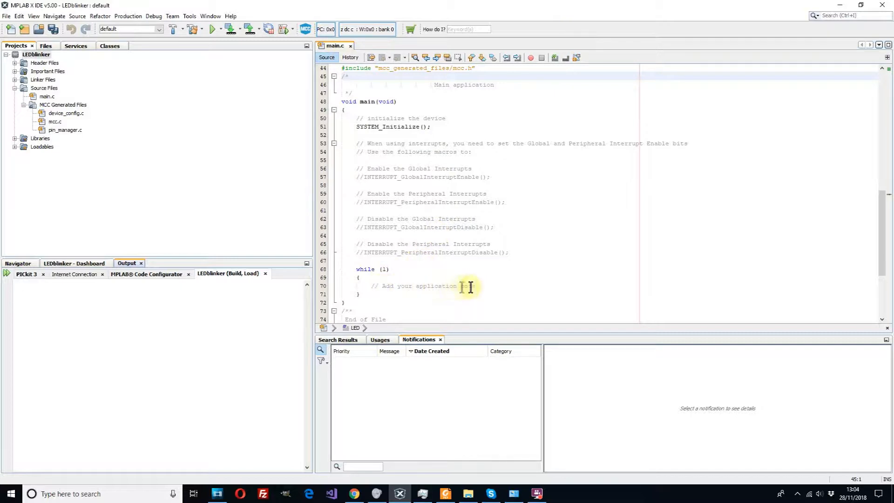
Write 'LED ^= 1;' inside the while(1) loop.
click(474, 285)
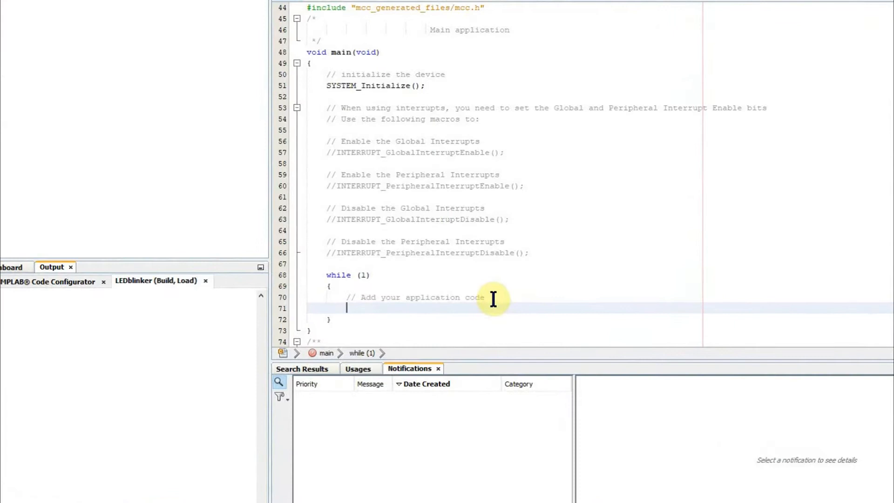
text(LE)
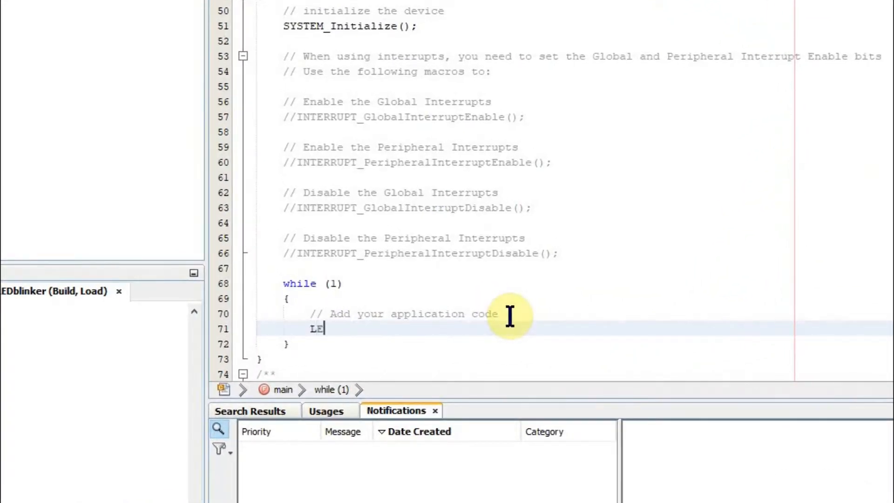
text(D)
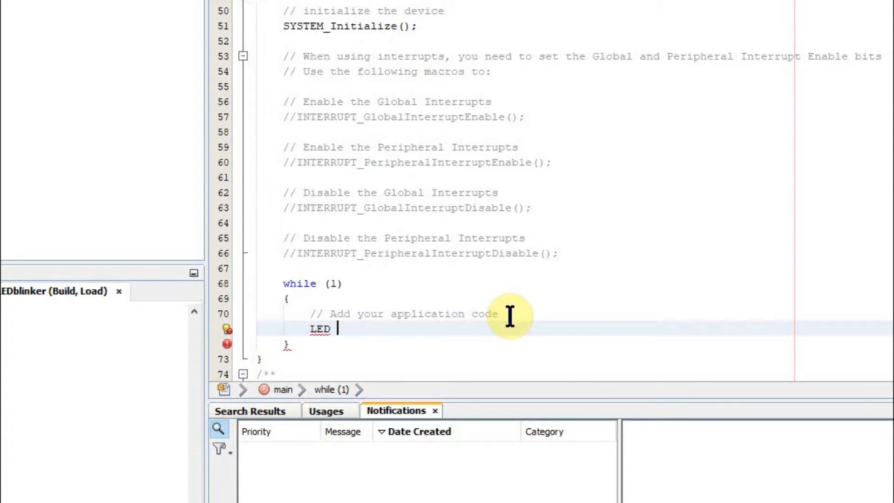
text(^=)
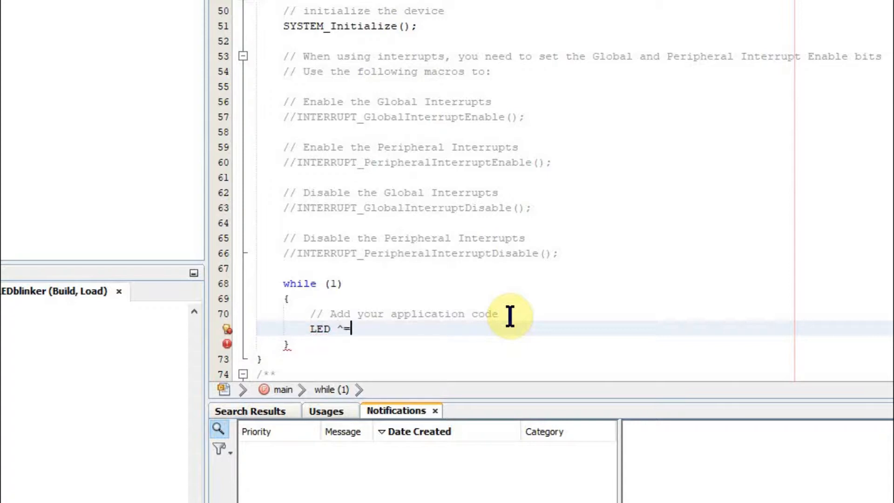
text(1)
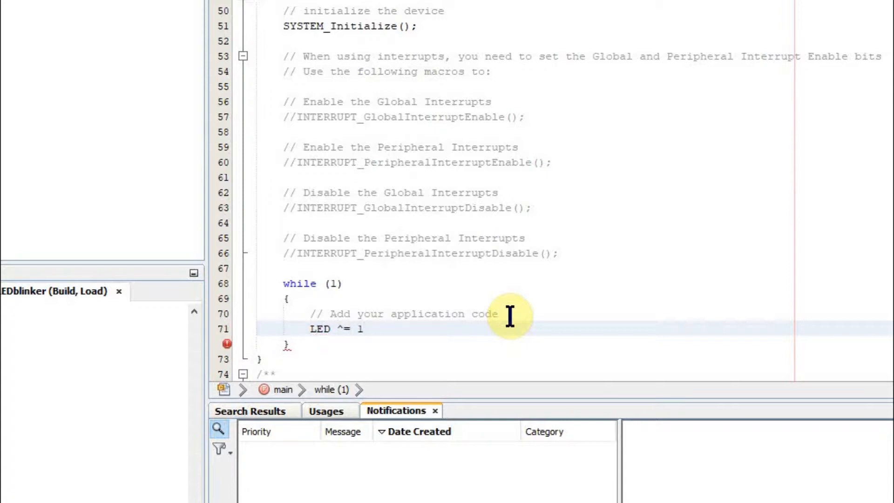
text(;)
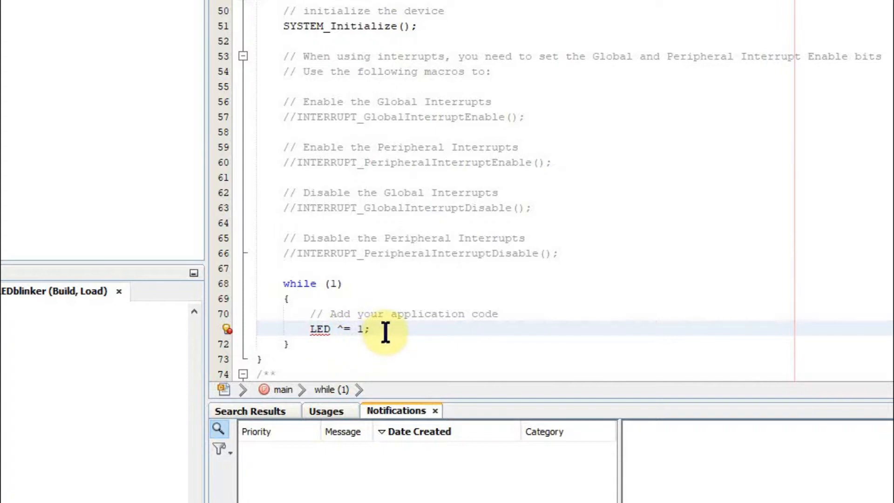
Add '_delay(1000000);' on a new line below the LED toggle.
click(370, 329)
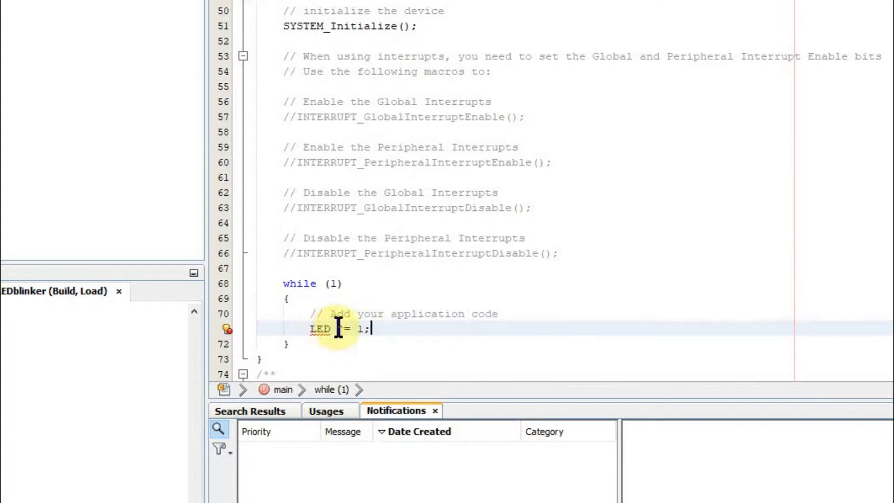
text(^)
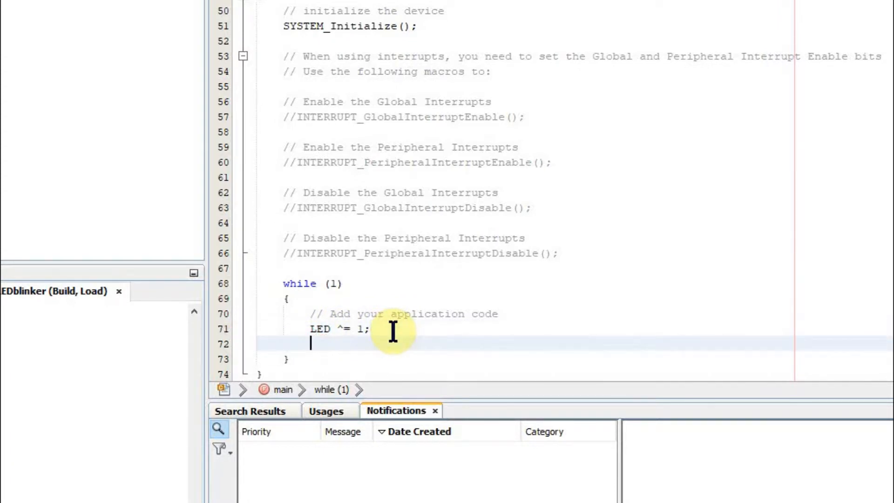
mouse_move(419, 302)
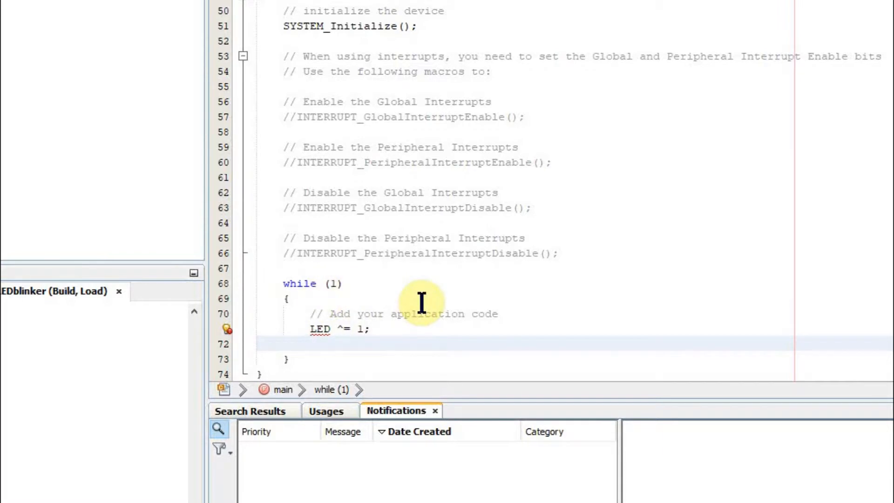
click(313, 343)
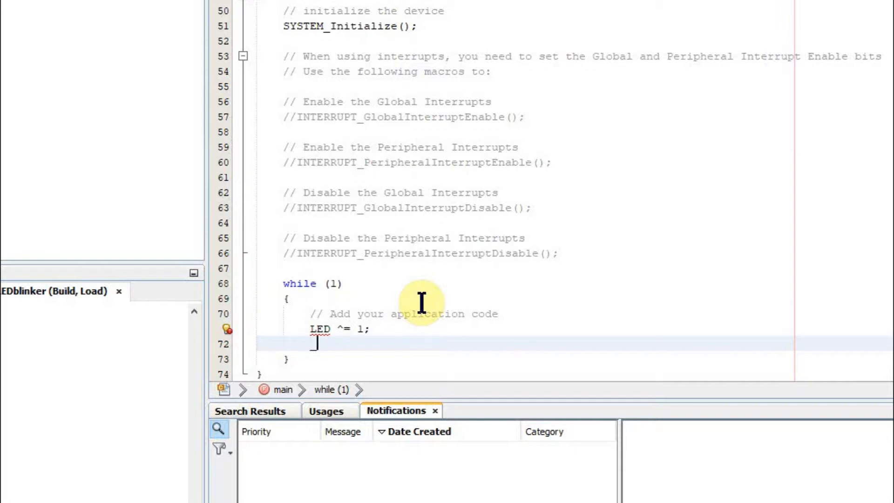
text(_delay)
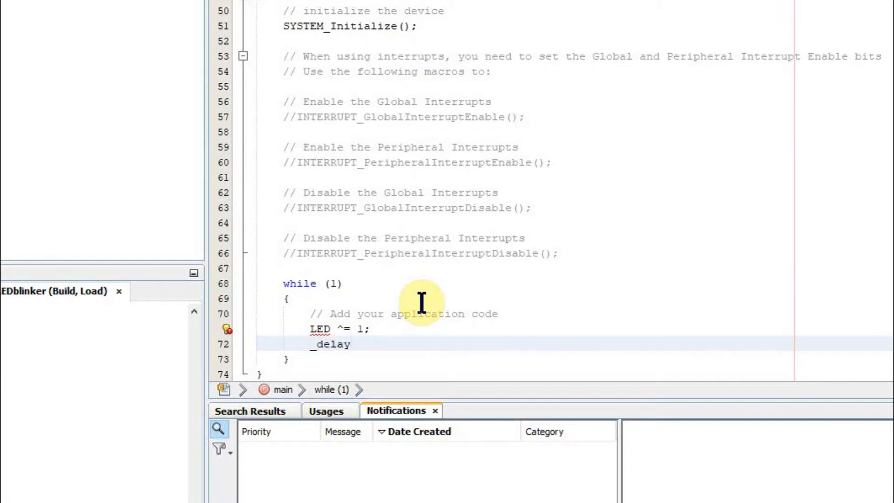
text((1))
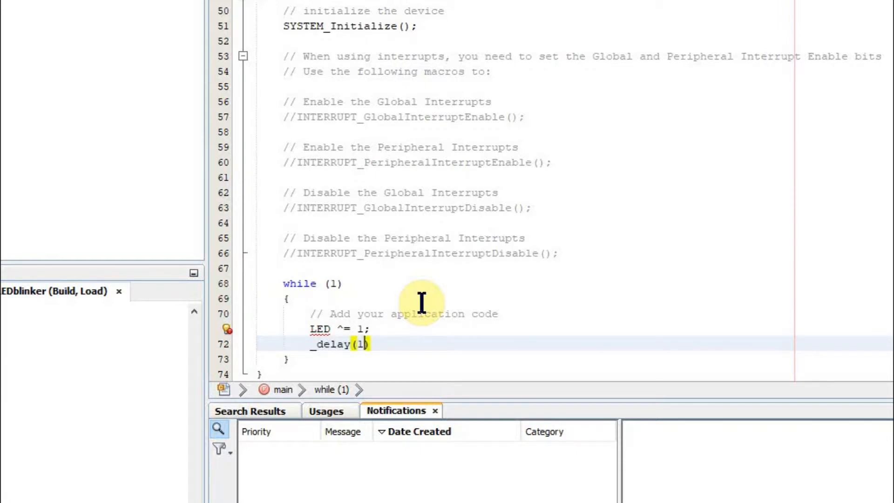
text(000)
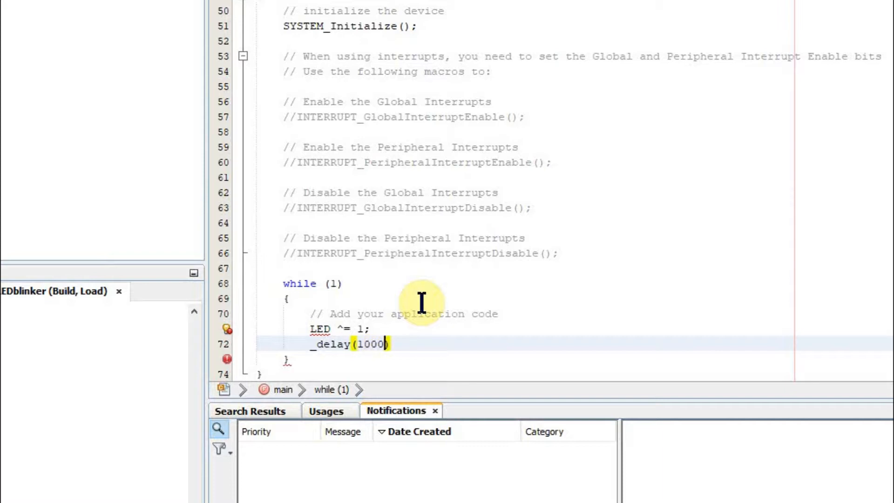
text(000)
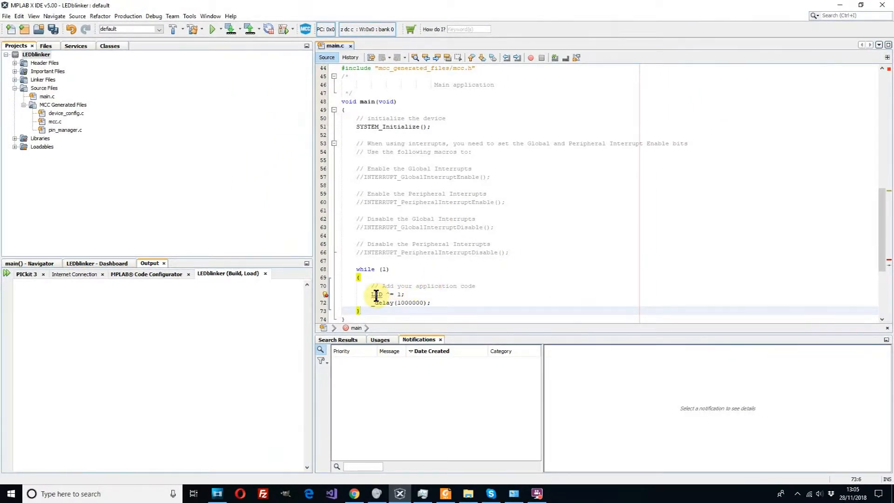
Type '#define LED LATAbits.LATA2' on a new line after the mcc.h include.
scroll(up, 3)
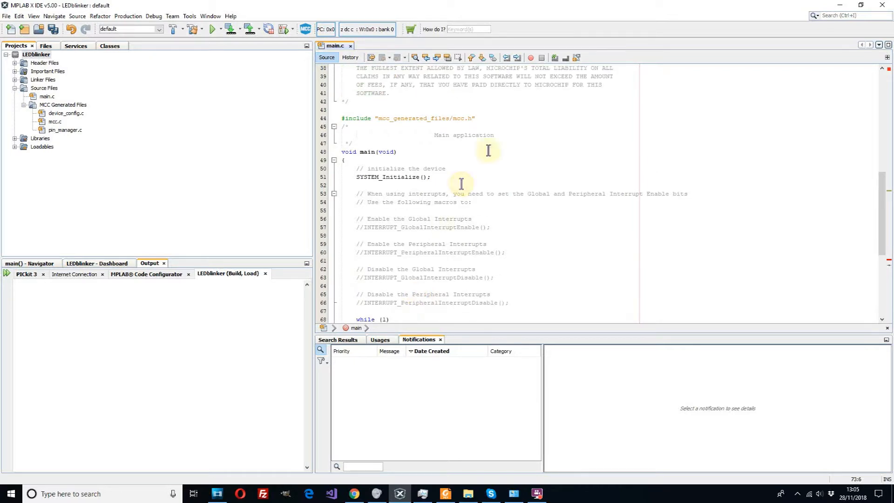
click(476, 118)
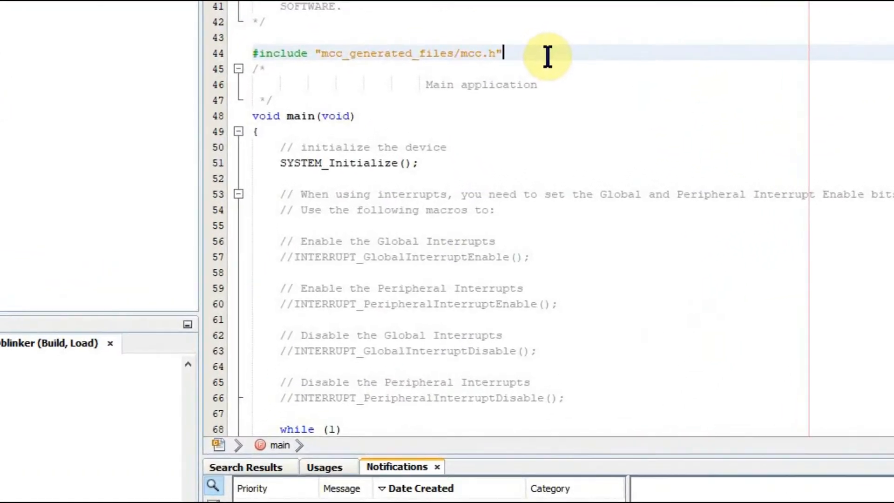
text(#)
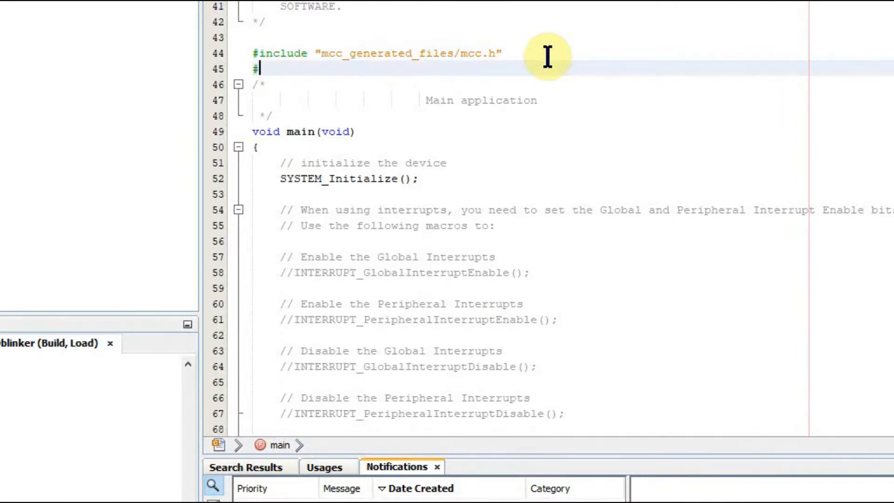
text(define)
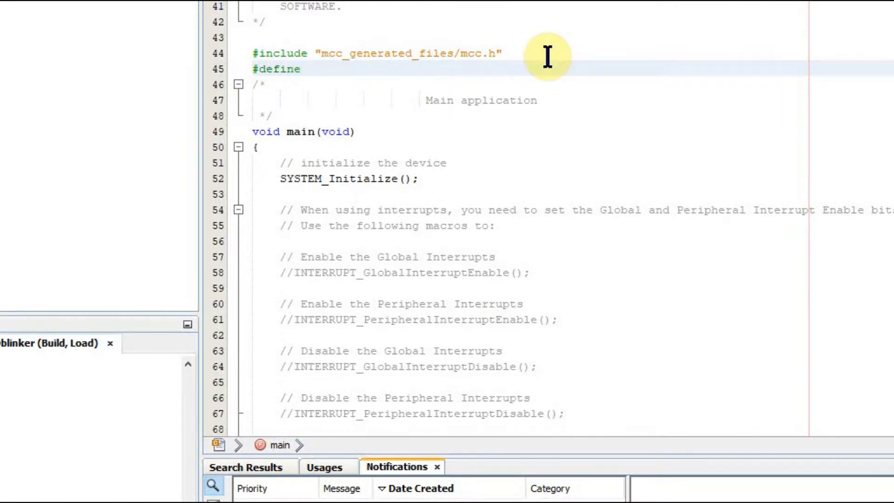
text(LED)
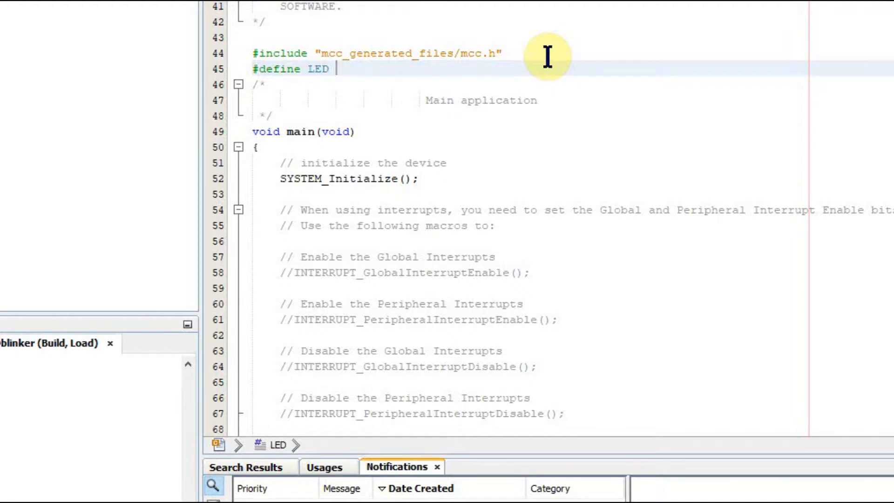
text(LATA)
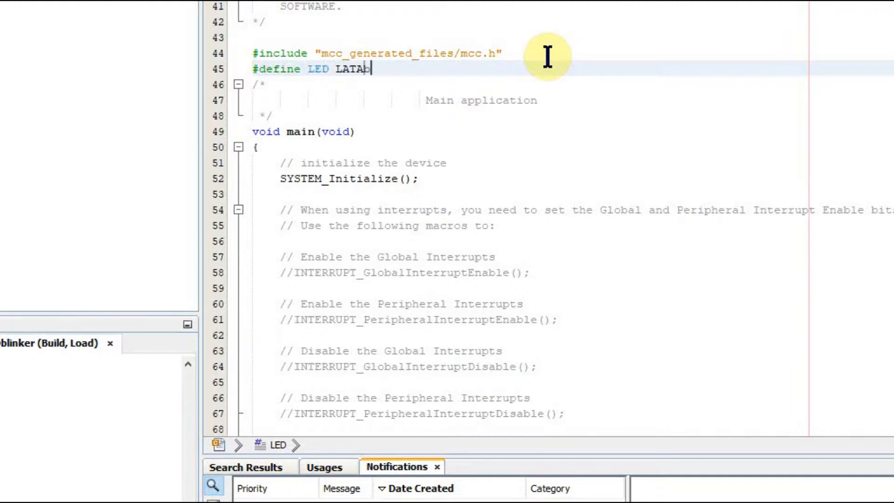
text(bits)
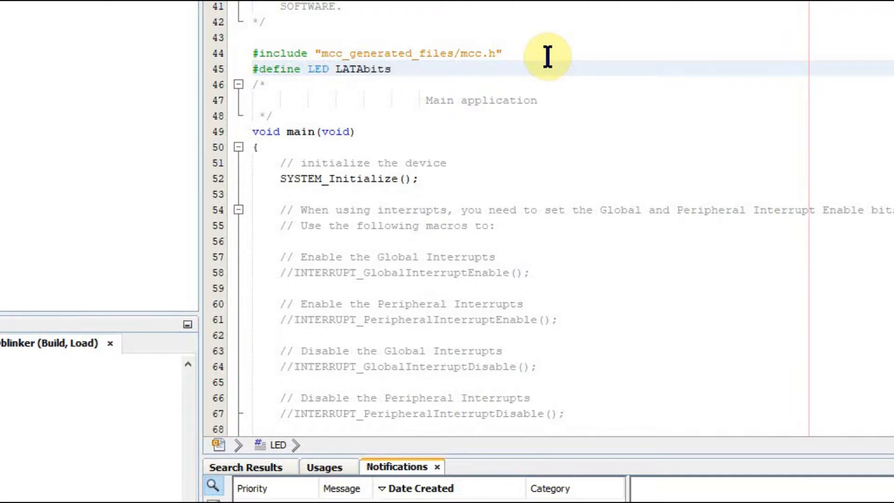
text(.LATA2)
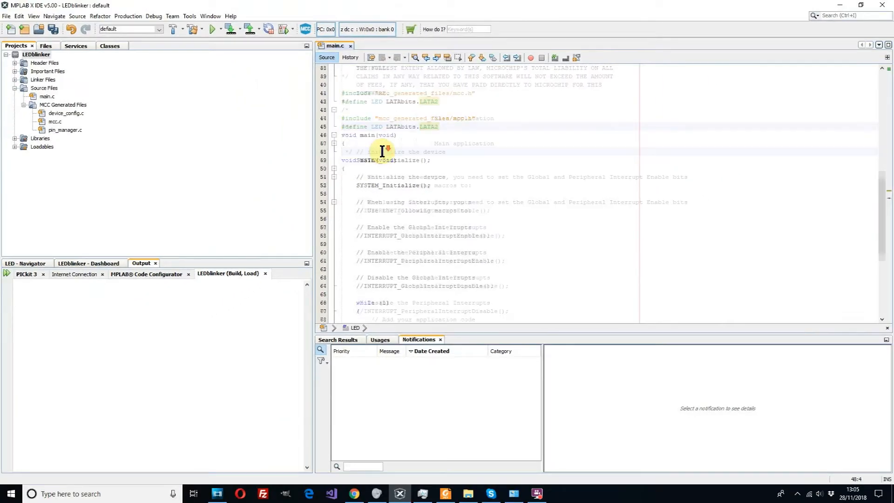
scroll(down, 3)
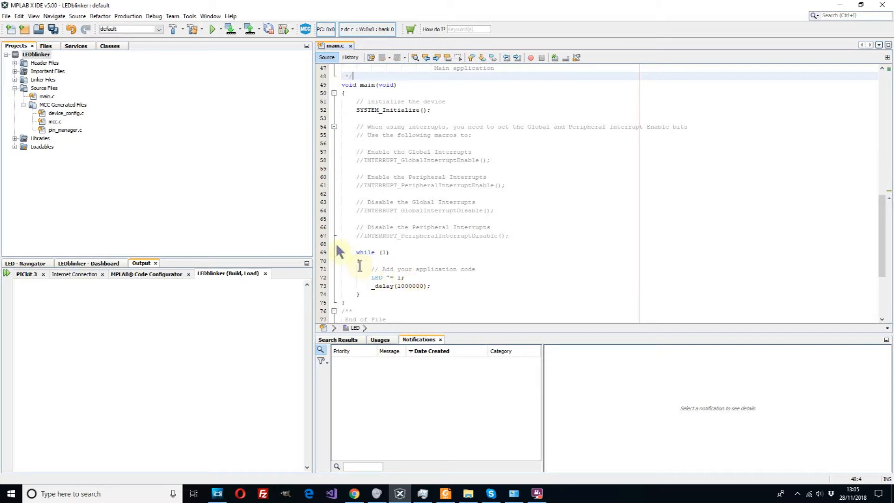
mouse_move(185, 45)
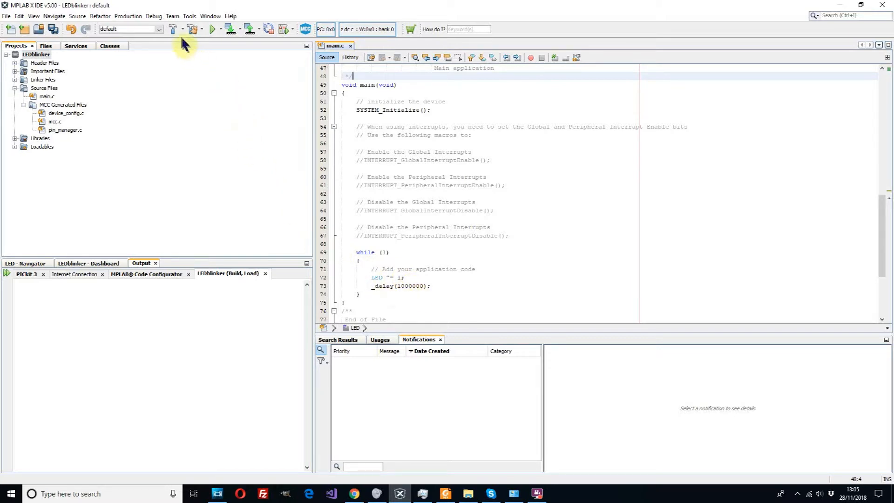
mouse_move(182, 86)
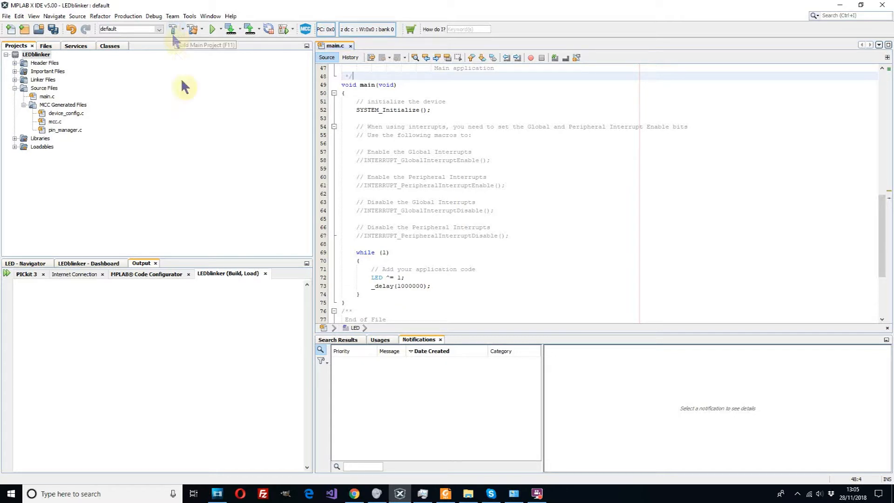
mouse_move(173, 33)
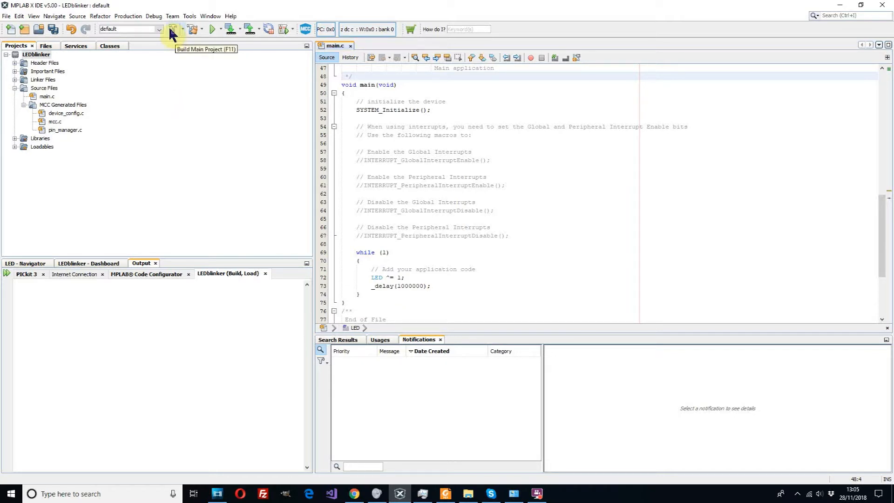
click(173, 29)
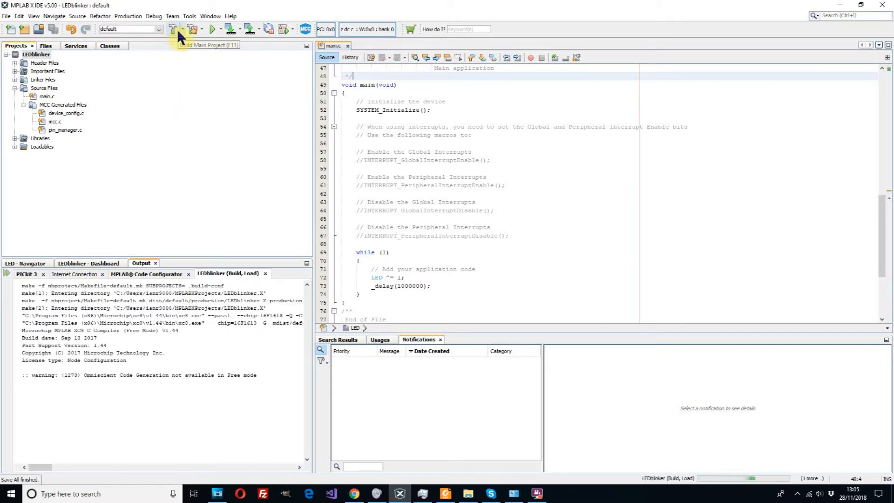
click(176, 29)
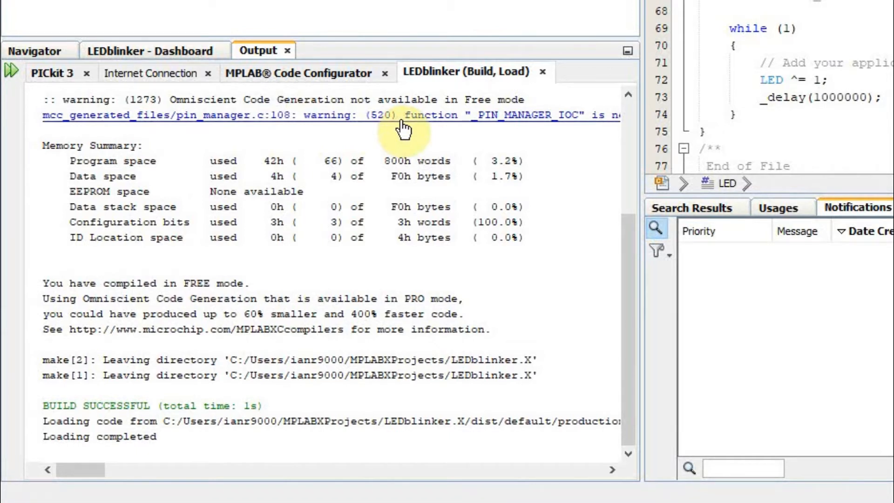
mouse_move(539, 123)
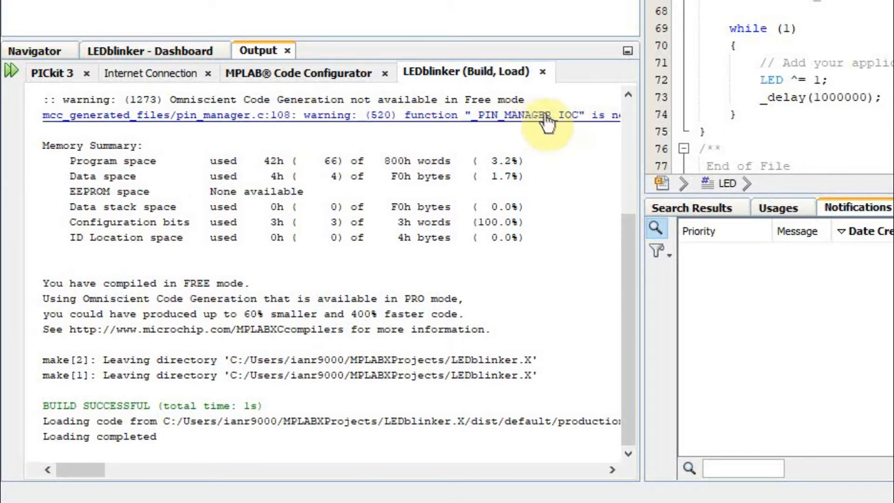
mouse_move(422, 239)
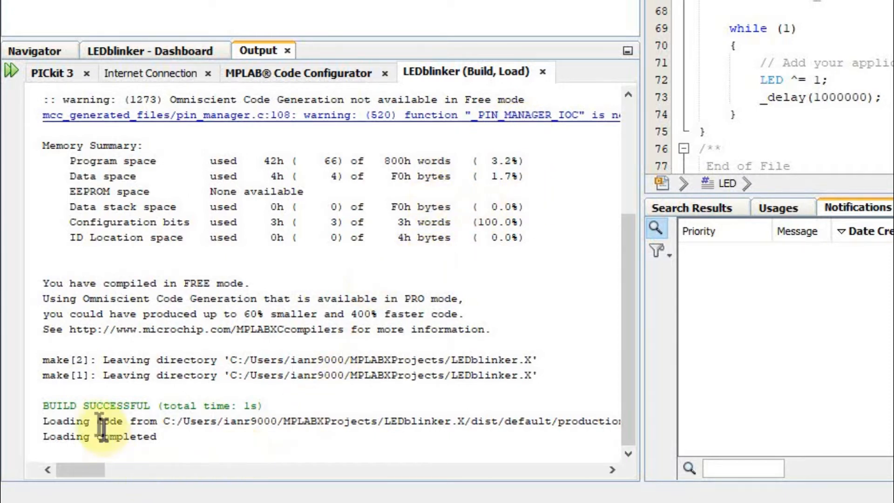
mouse_move(234, 406)
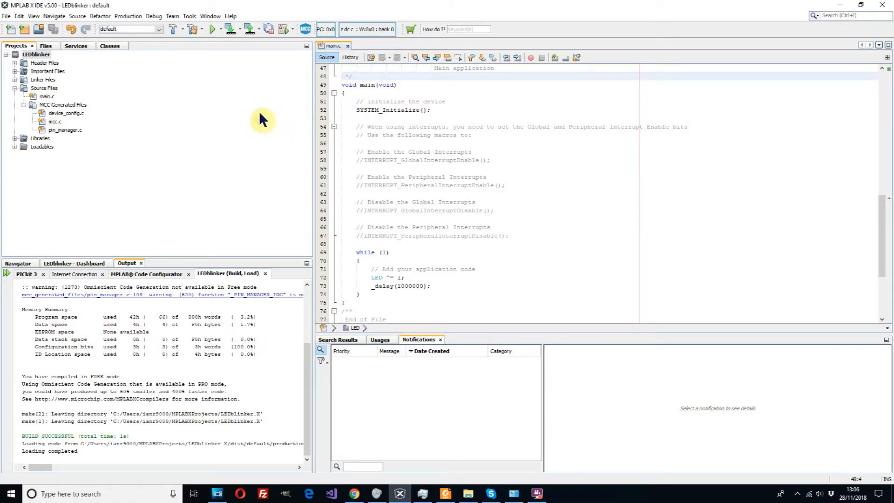
mouse_move(160, 79)
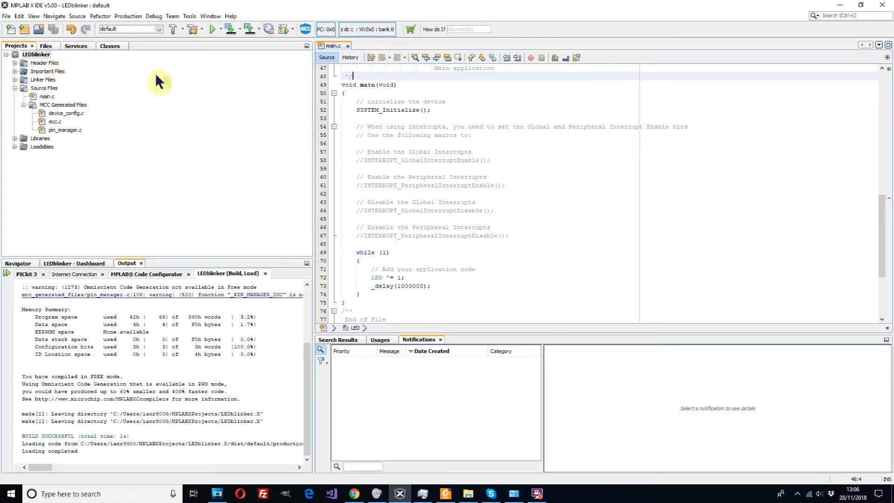
In LEDblinker's PICkit 3 Power settings, enable 'Power target circuit from PICkit3' at 5.0 V.
click(35, 54)
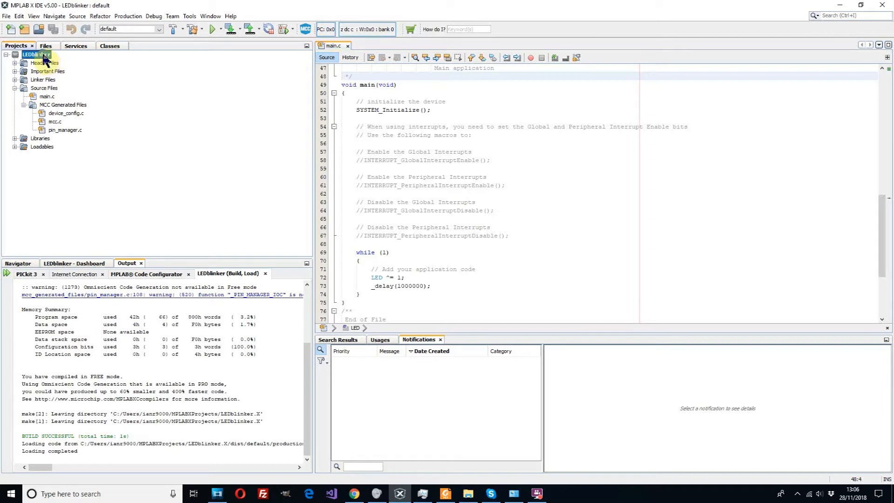
right_click(36, 54)
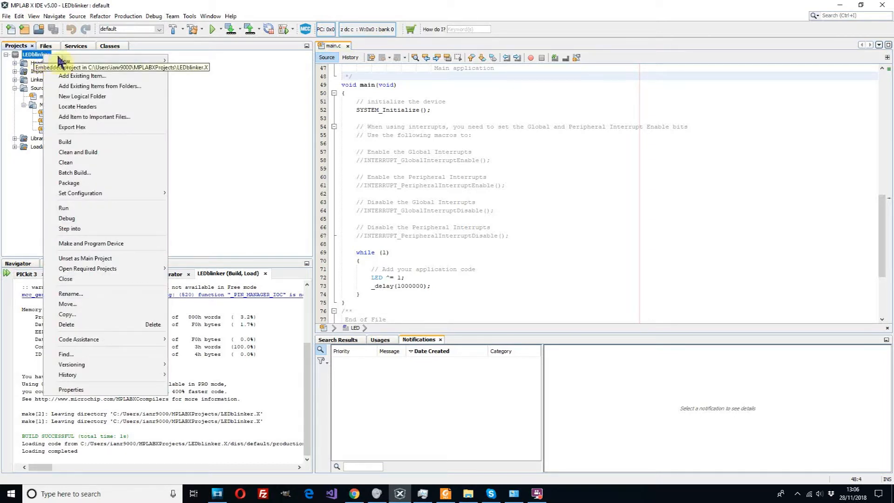
mouse_move(71, 364)
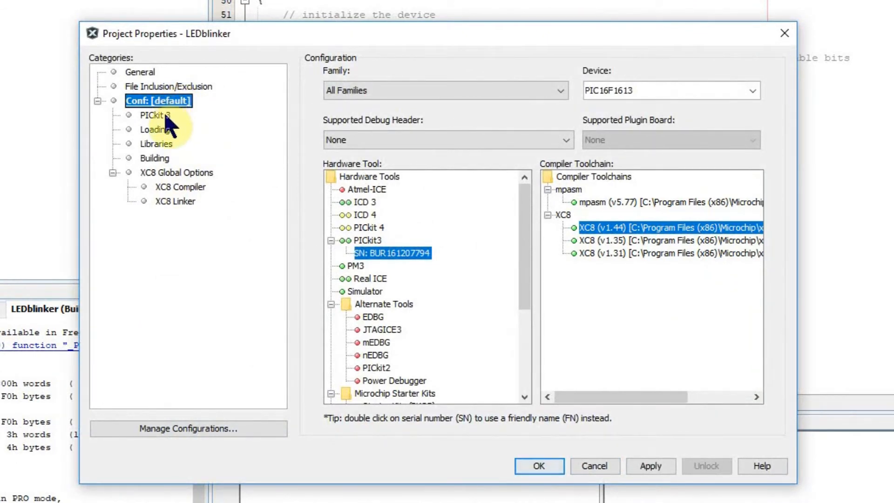
click(156, 115)
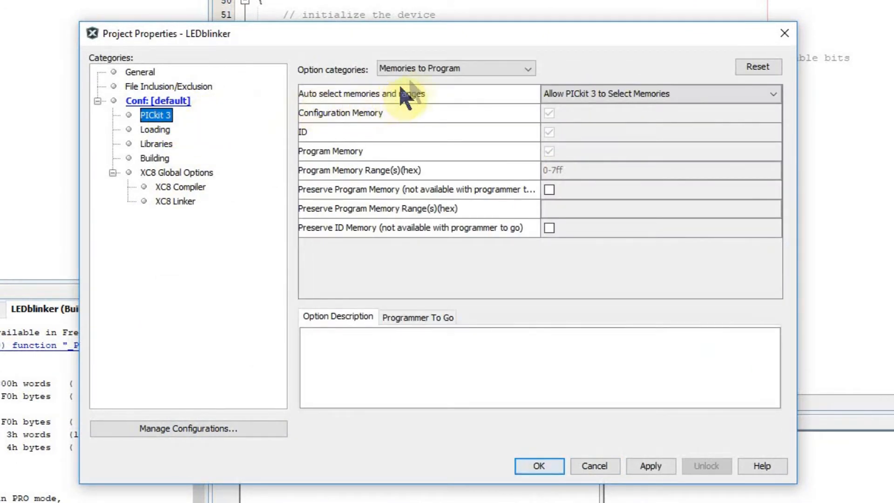
click(526, 68)
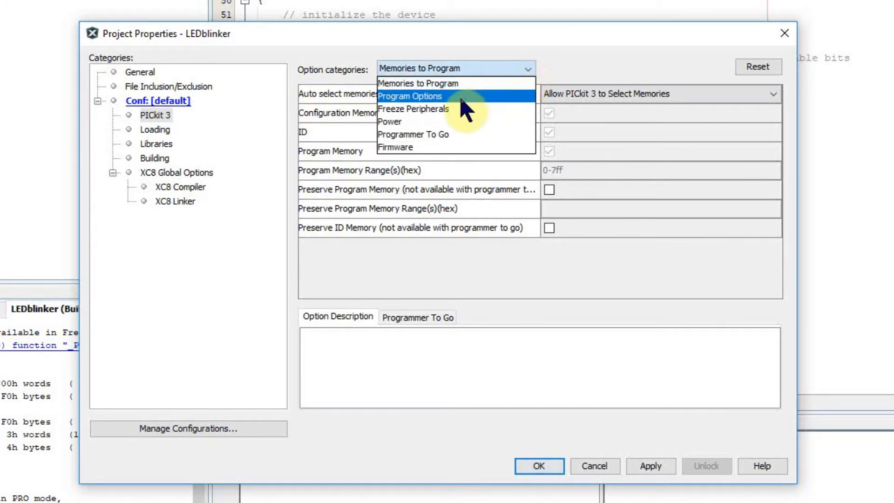
mouse_move(422, 121)
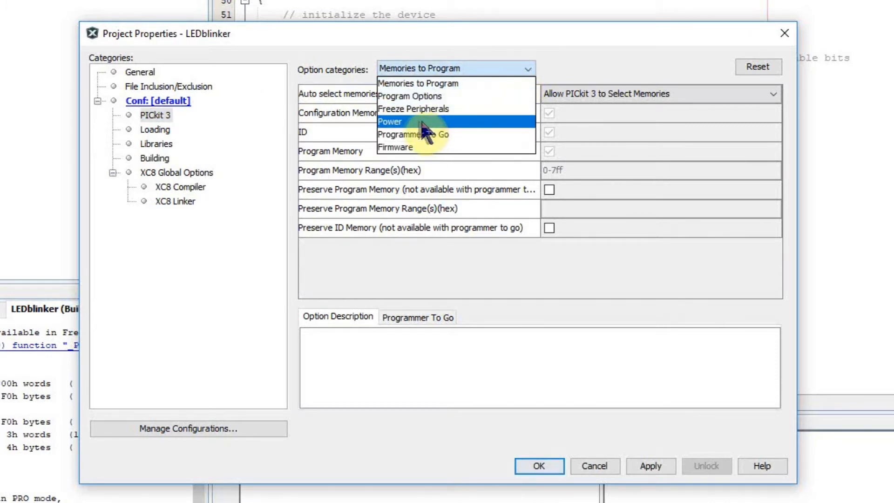
click(391, 122)
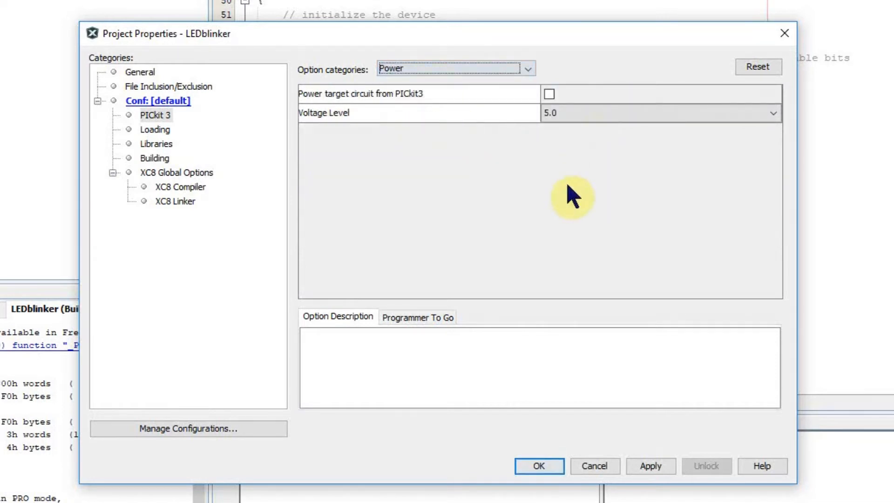
mouse_move(610, 118)
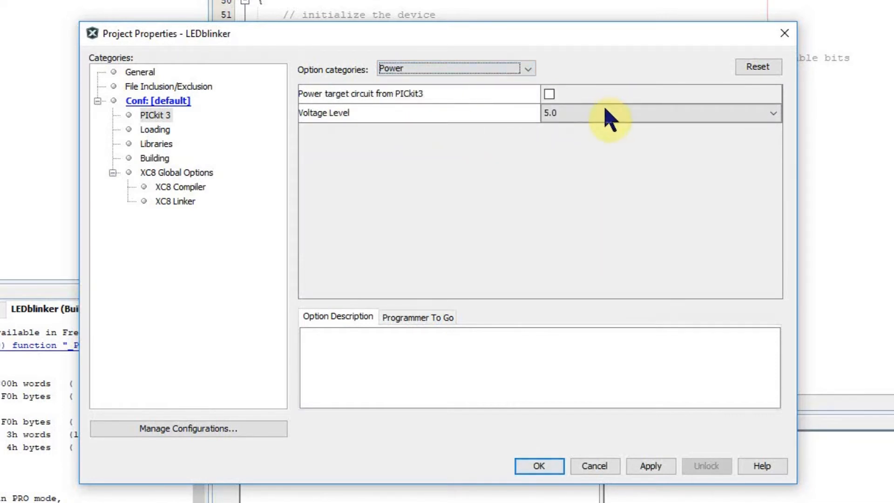
mouse_move(585, 120)
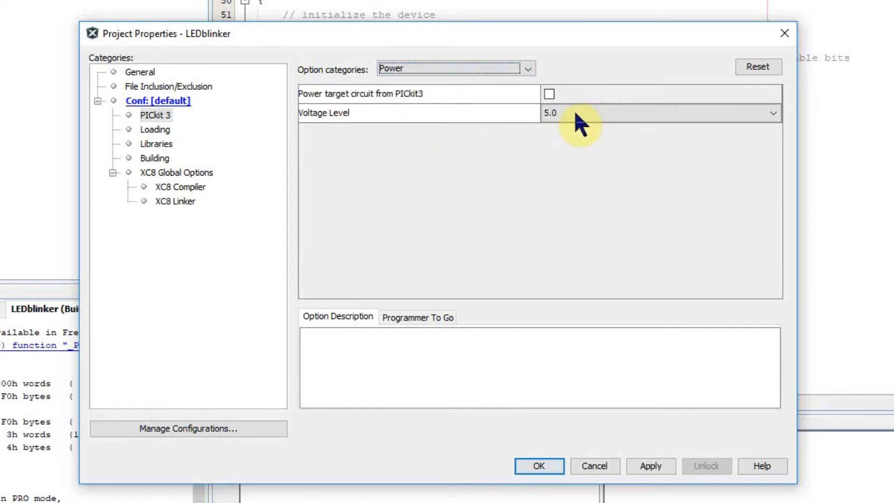
mouse_move(562, 120)
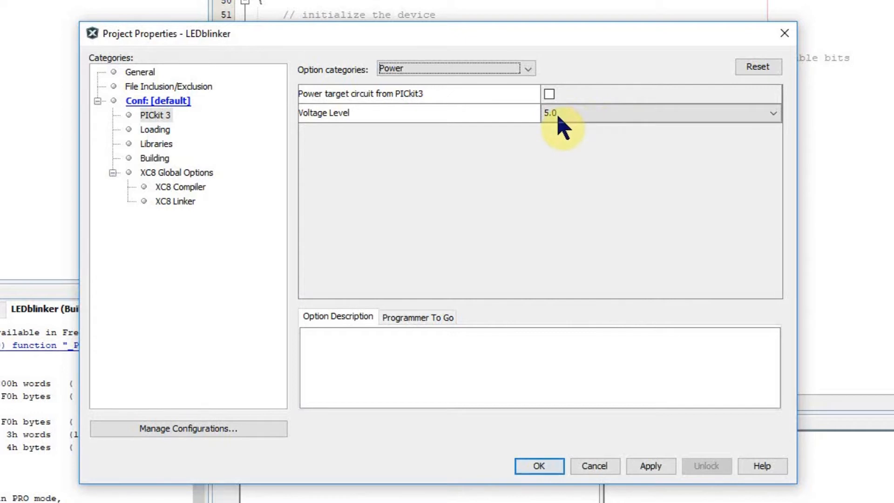
mouse_move(510, 102)
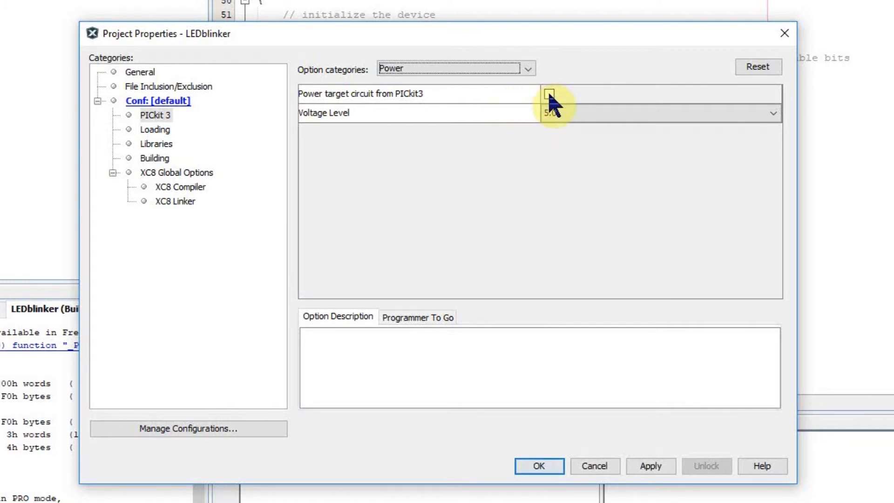
click(548, 94)
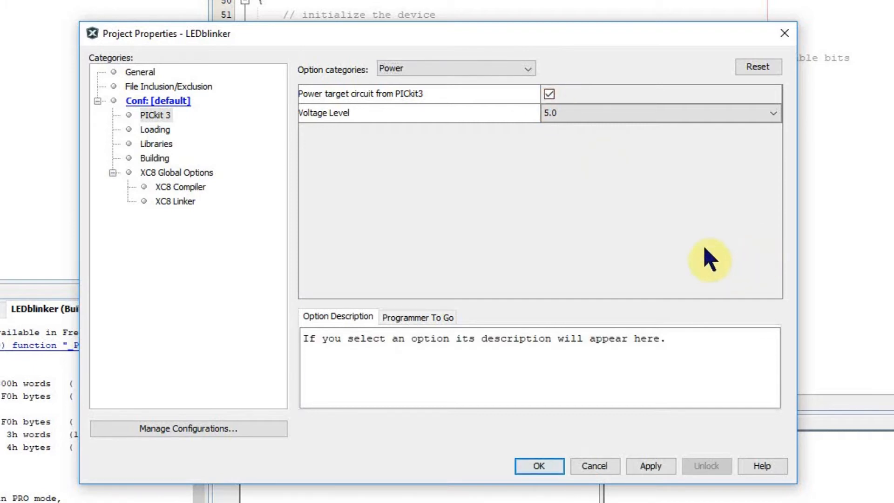
click(539, 465)
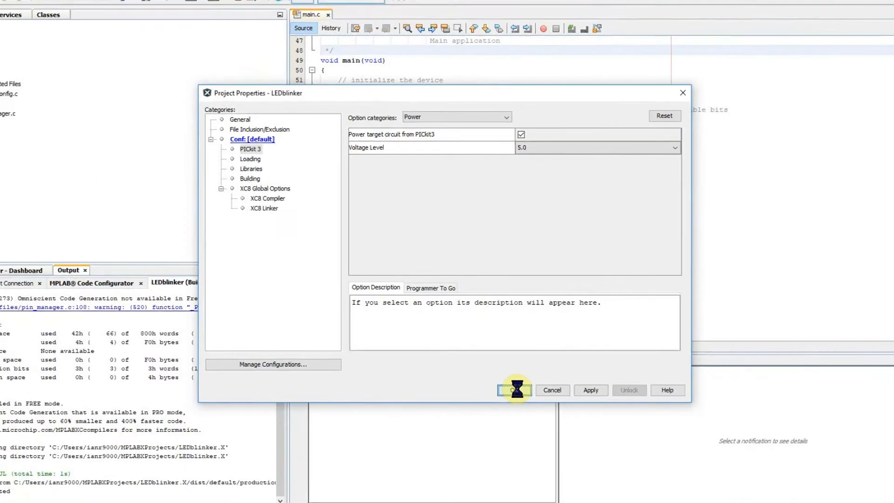
click(513, 391)
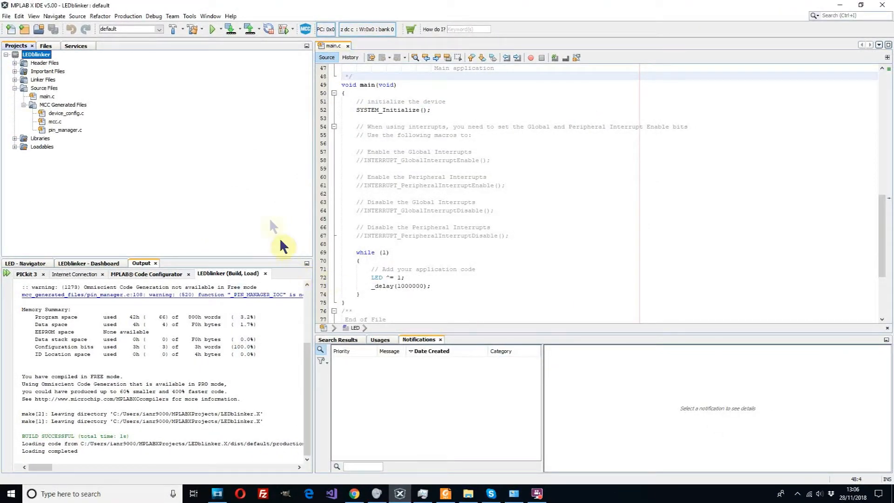
Run Make and Program Device, accepting the PIC16F1613 caution and silencing it in future.
click(228, 29)
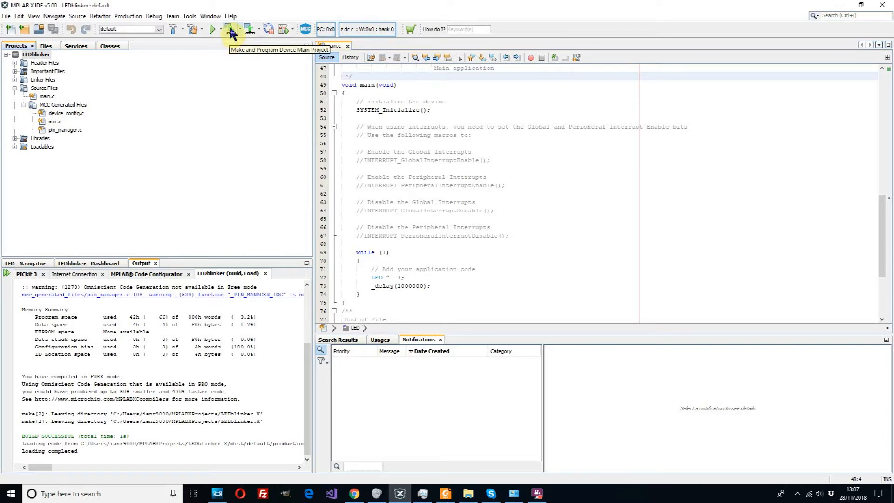
click(230, 29)
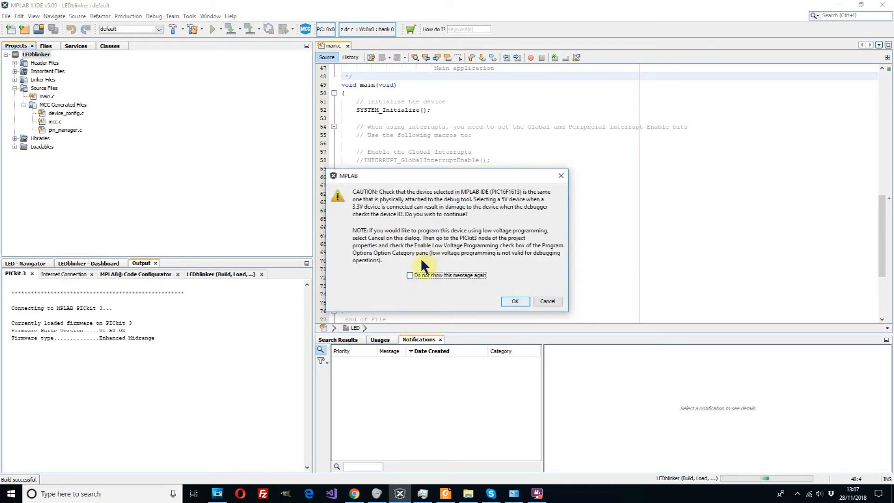
mouse_move(502, 199)
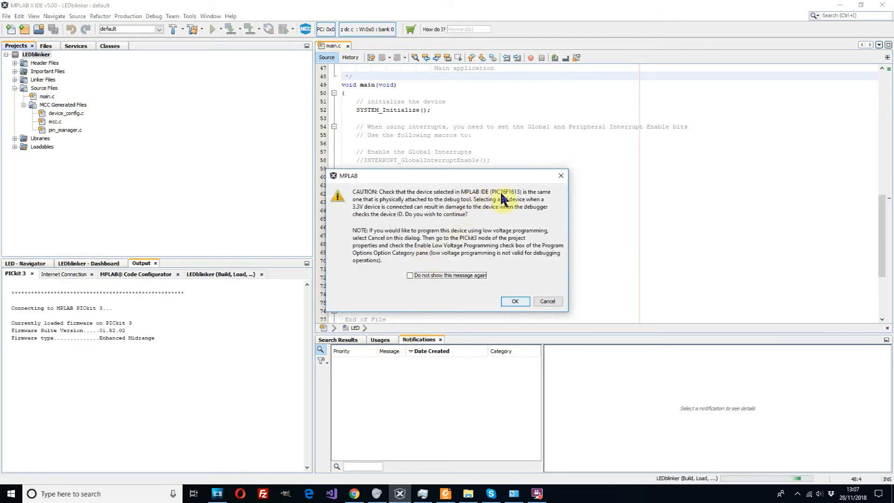
mouse_move(416, 279)
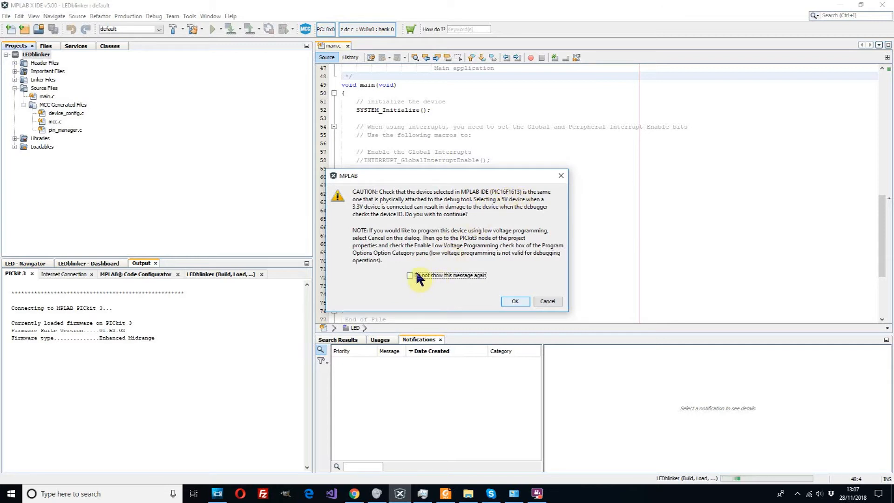
click(409, 276)
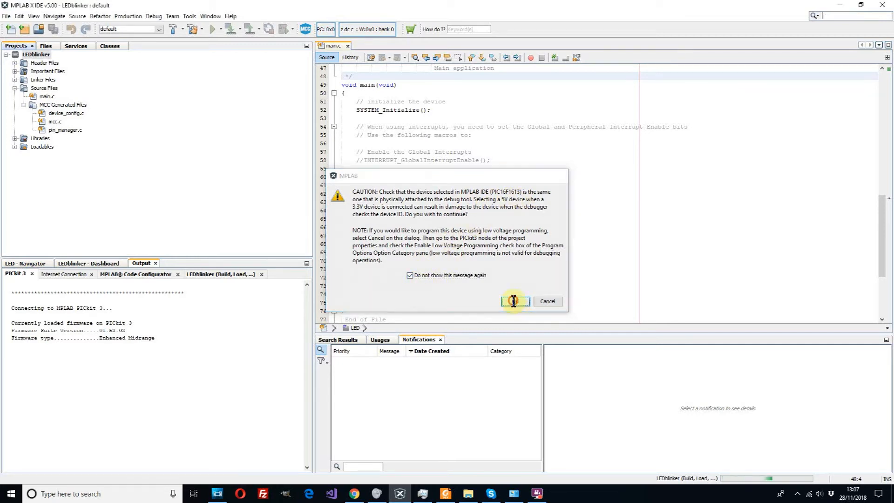
click(514, 301)
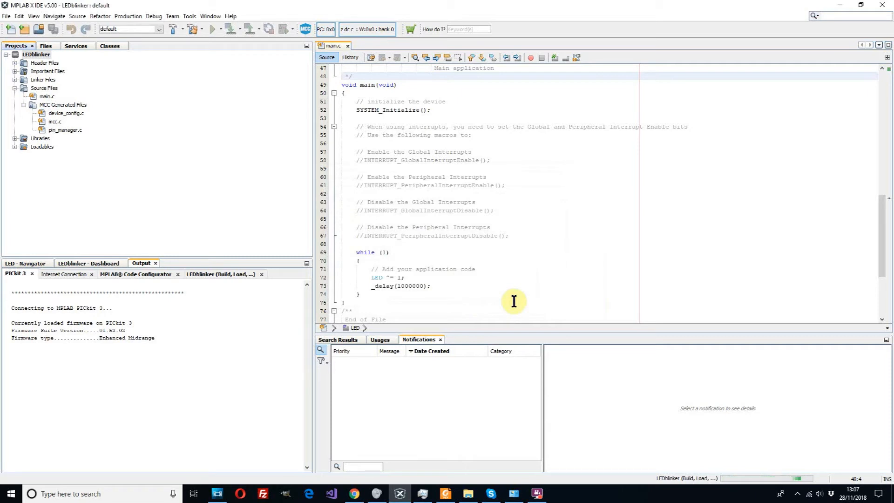